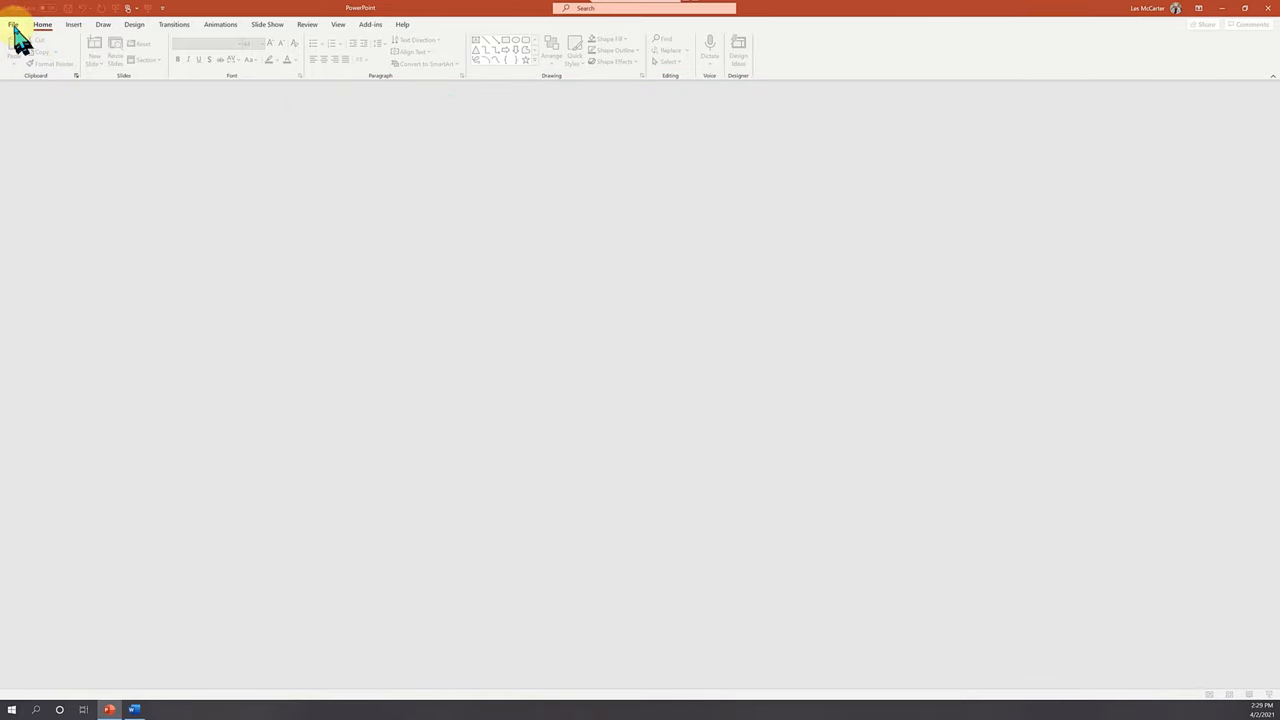
# Create a new blank presentation and switch its first slide to the Title Only layout.
pyautogui.click(14, 24)
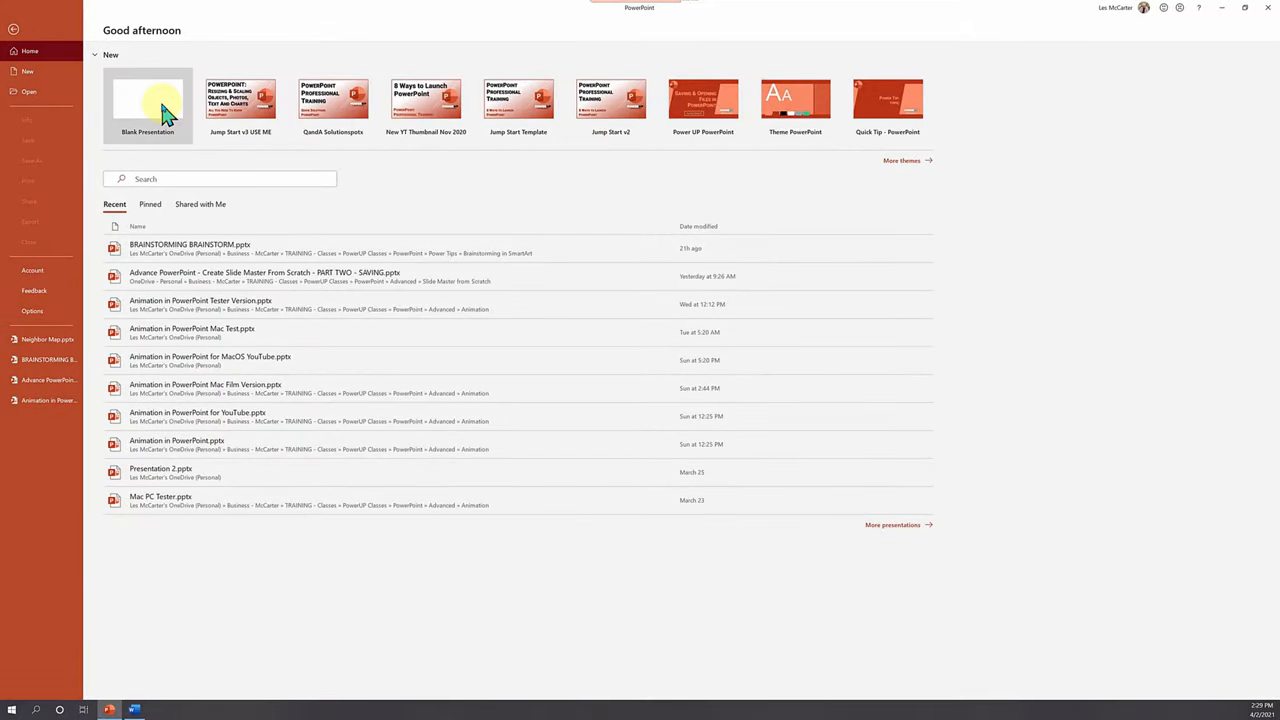
pyautogui.click(147, 98)
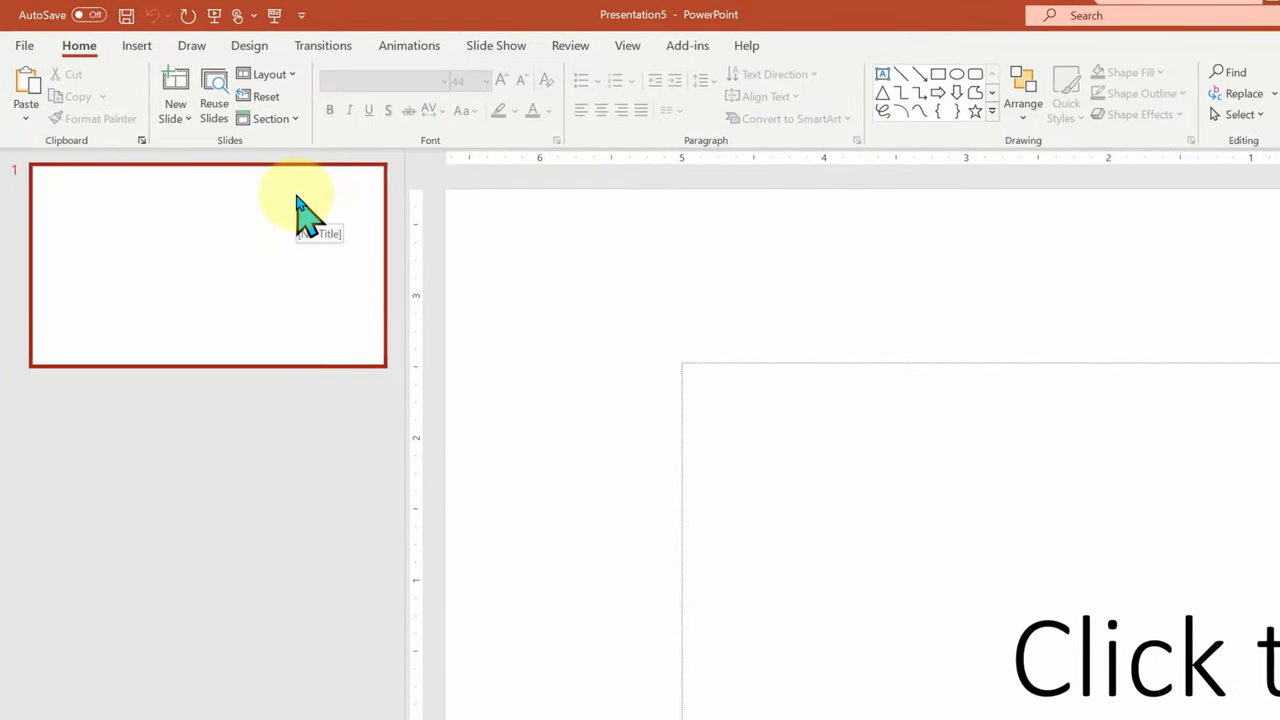
pyautogui.rightClick(300, 200)
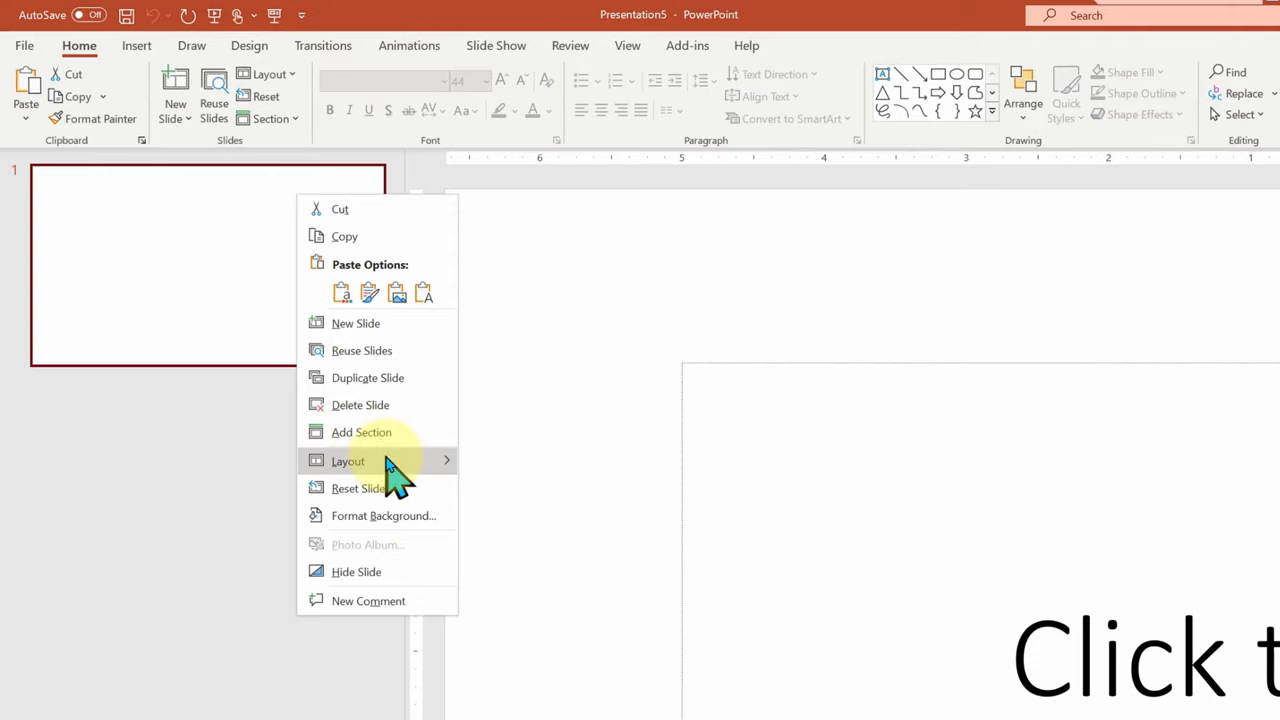
pyautogui.click(730, 590)
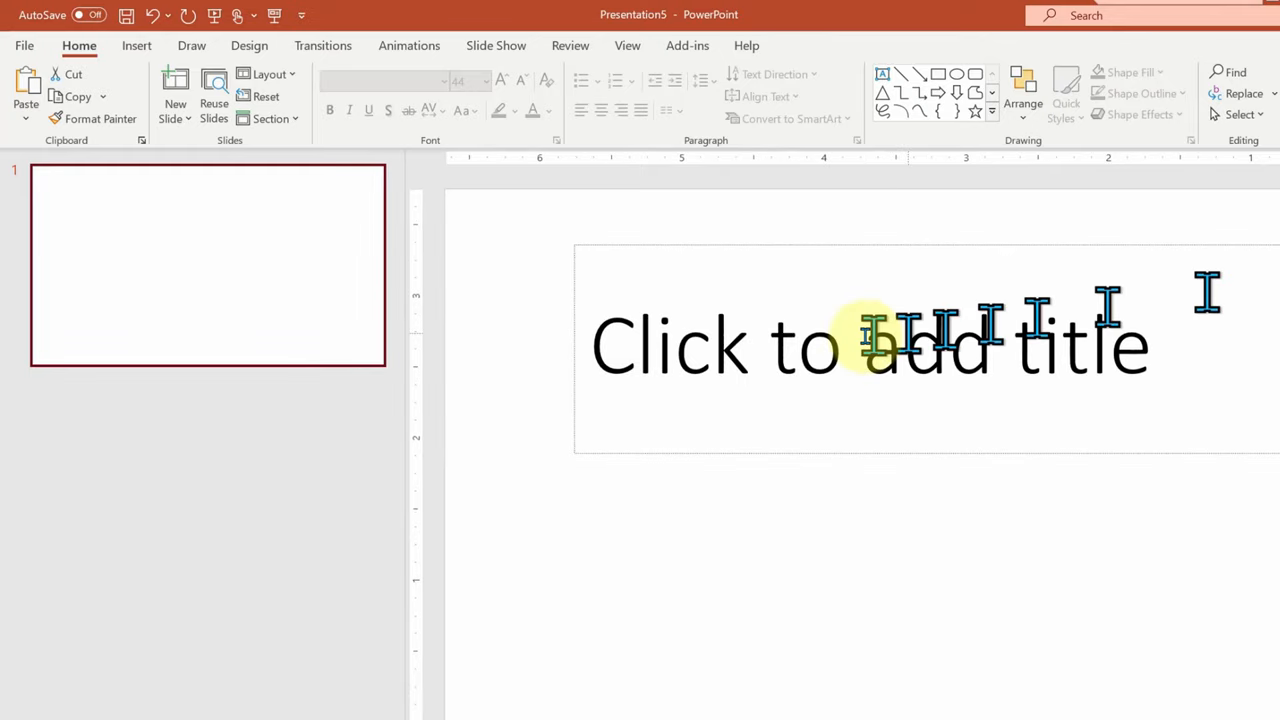
# Enter 'Brainstorming Introduction' into the first slide's title placeholder.
pyautogui.click(870, 345)
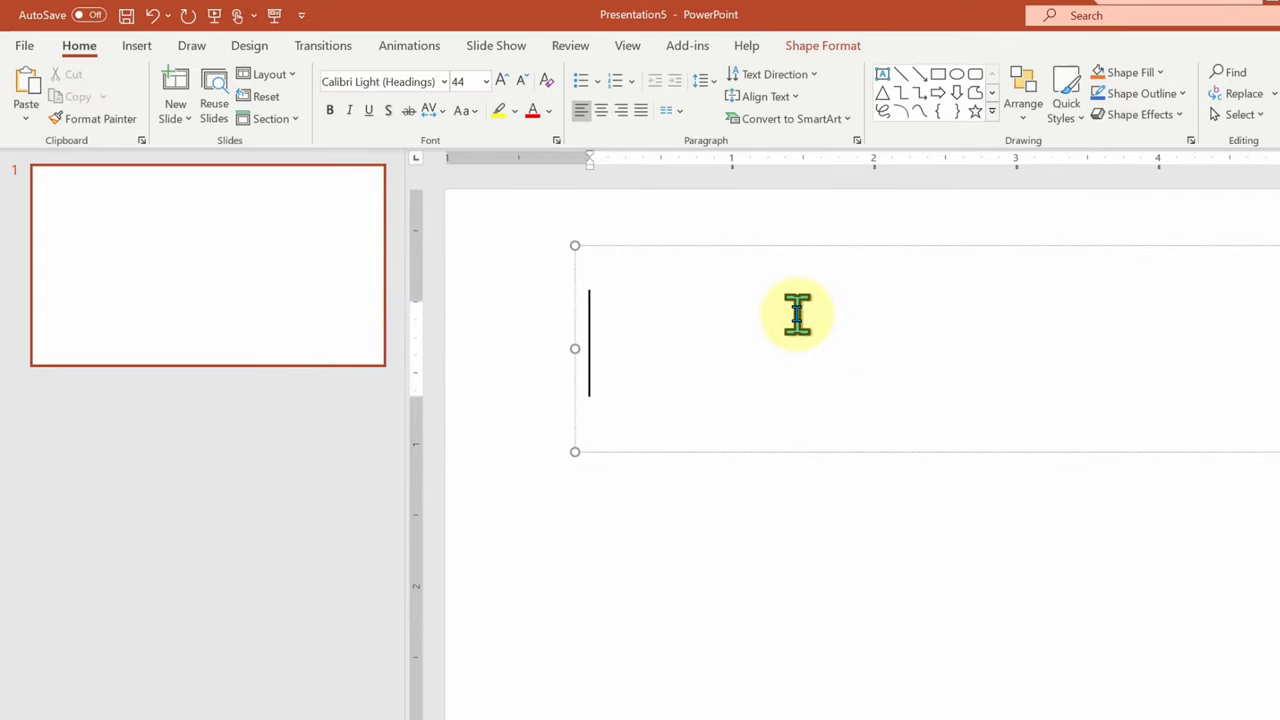
pyautogui.write('Brain')
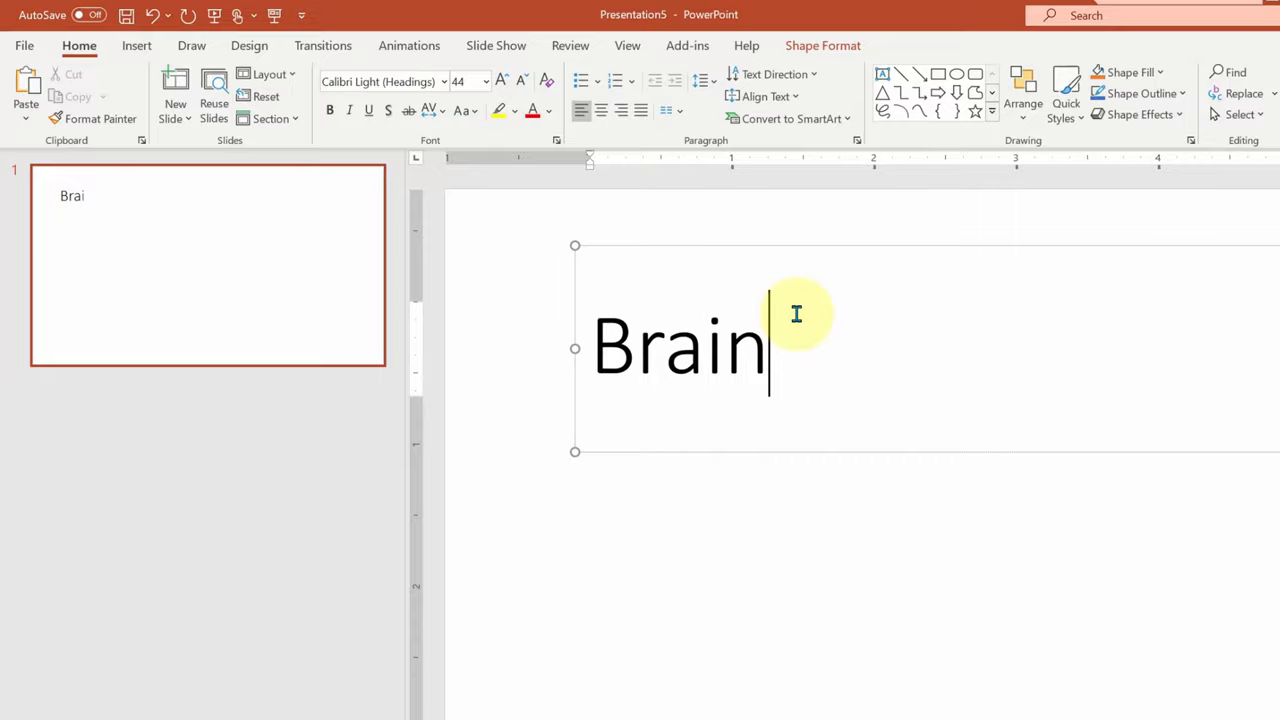
pyautogui.write('storming Int')
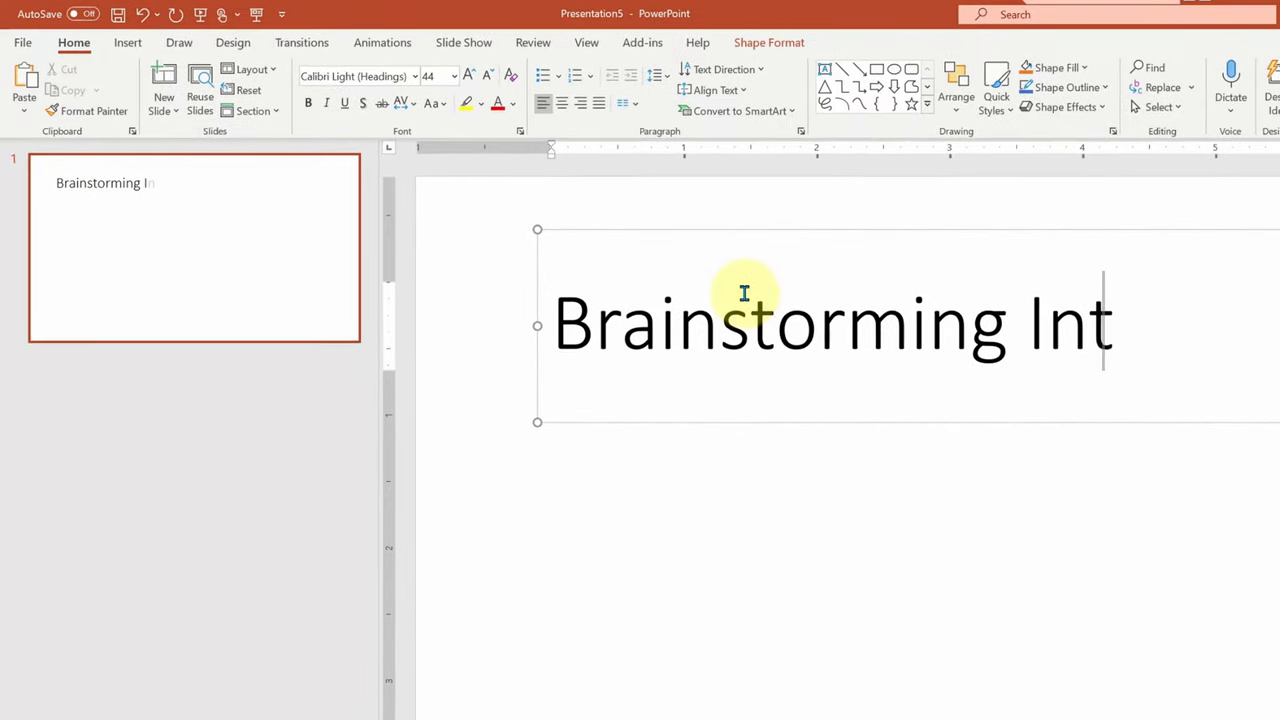
pyautogui.write('roduction')
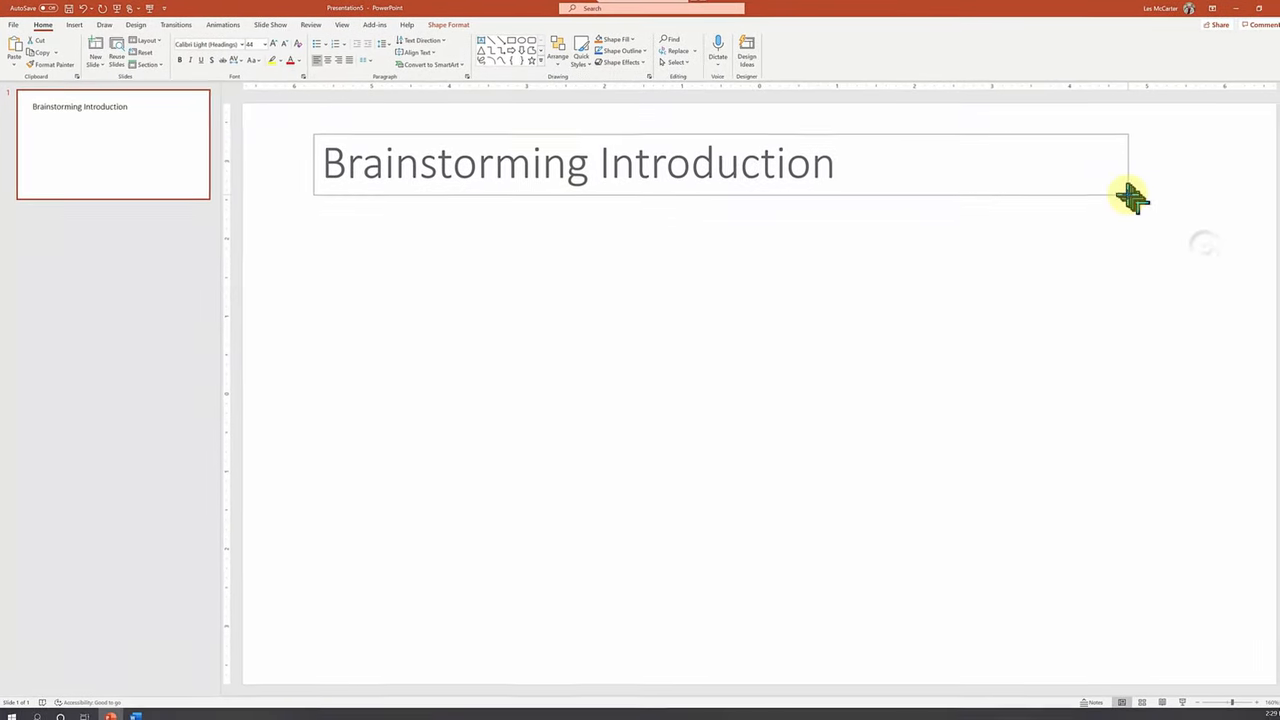
pyautogui.click(450, 285)
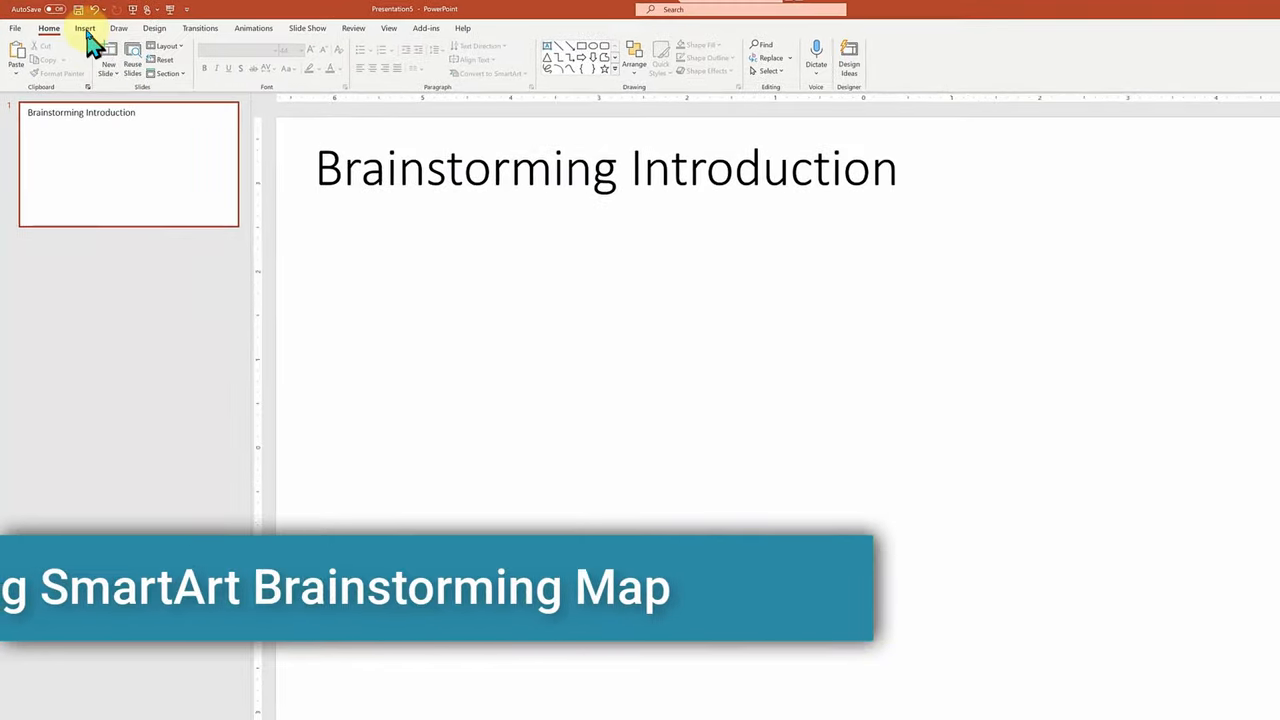
# Insert a Horizontal Hierarchy SmartArt graphic from the Hierarchy category.
pyautogui.click(85, 27)
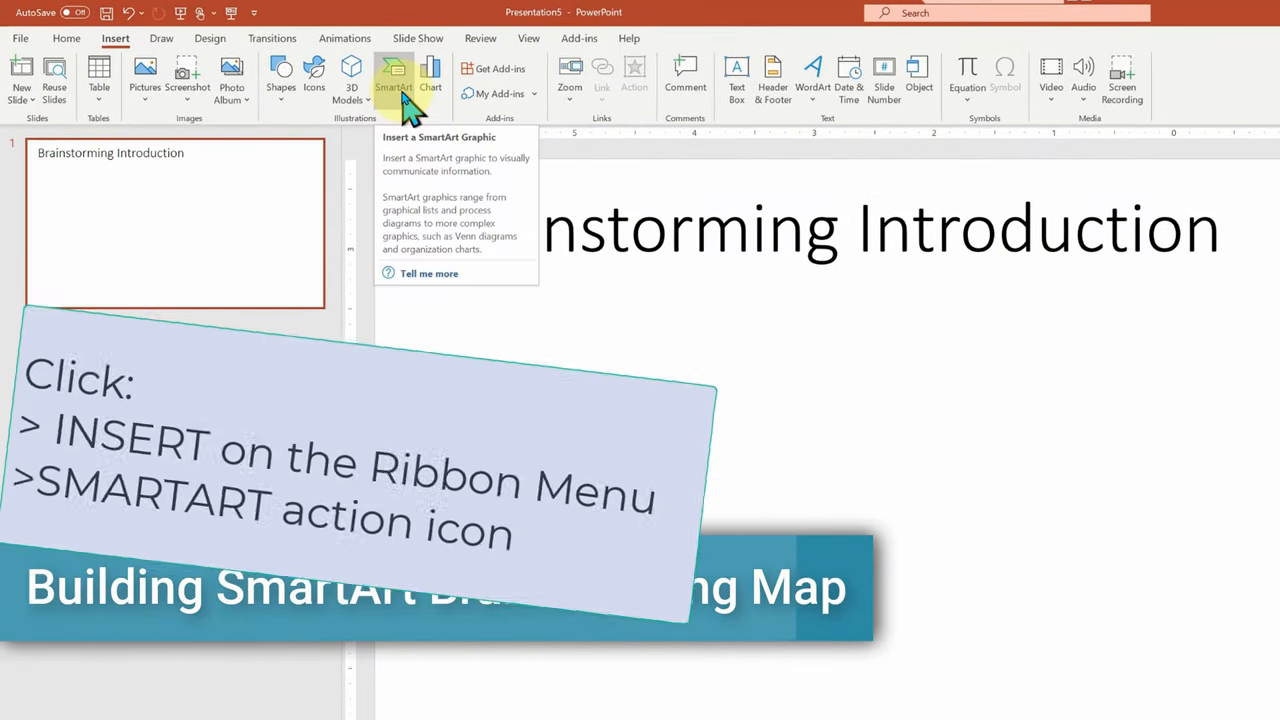
pyautogui.click(393, 75)
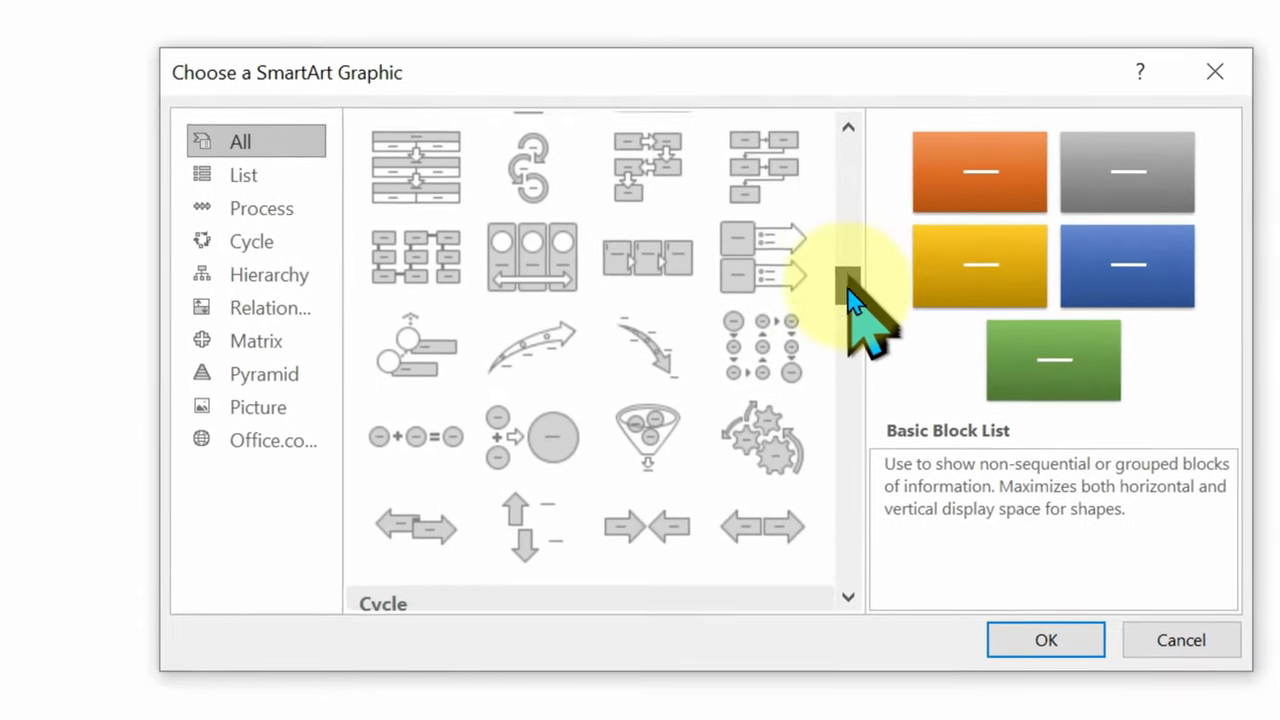
pyautogui.scroll(-3)
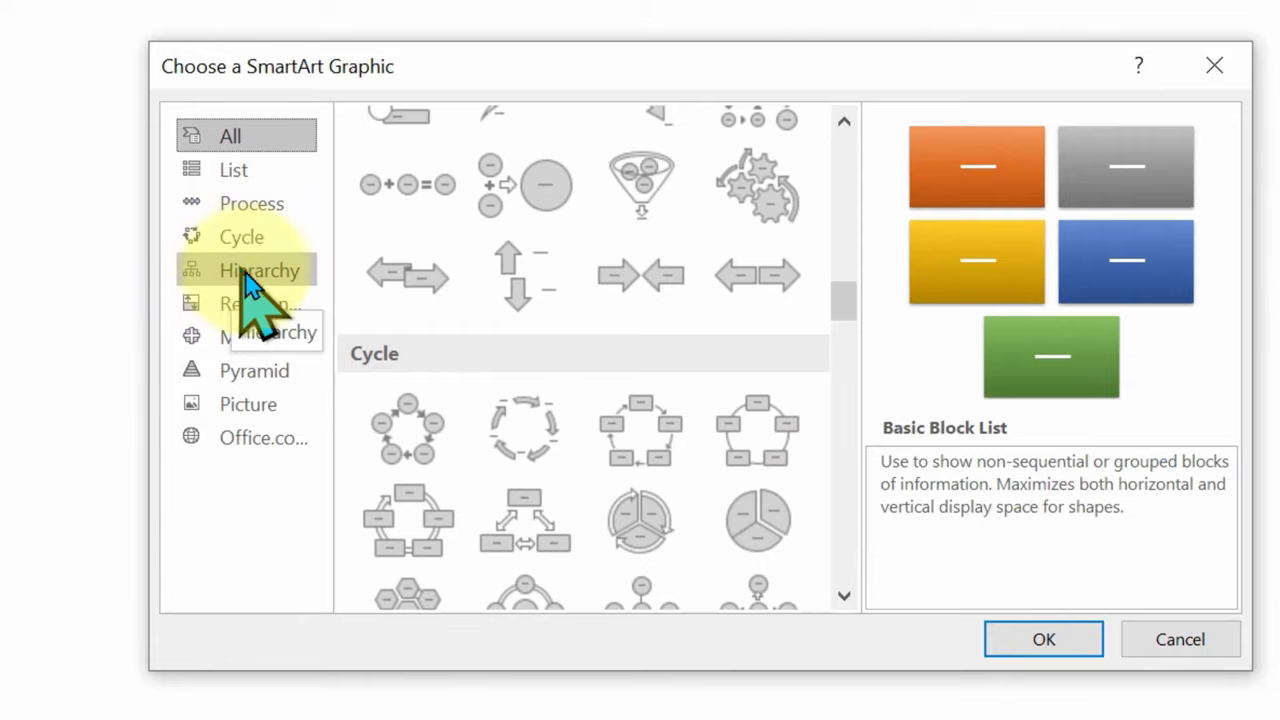
pyautogui.click(259, 270)
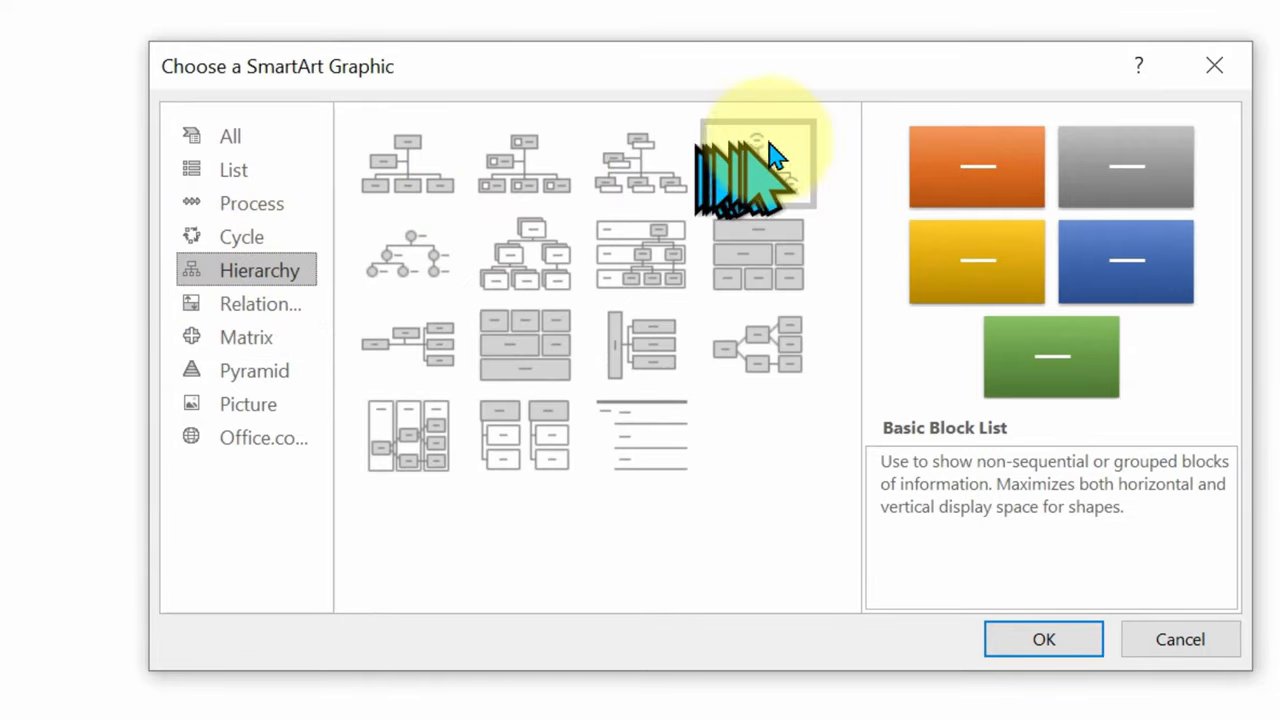
pyautogui.moveTo(760, 360)
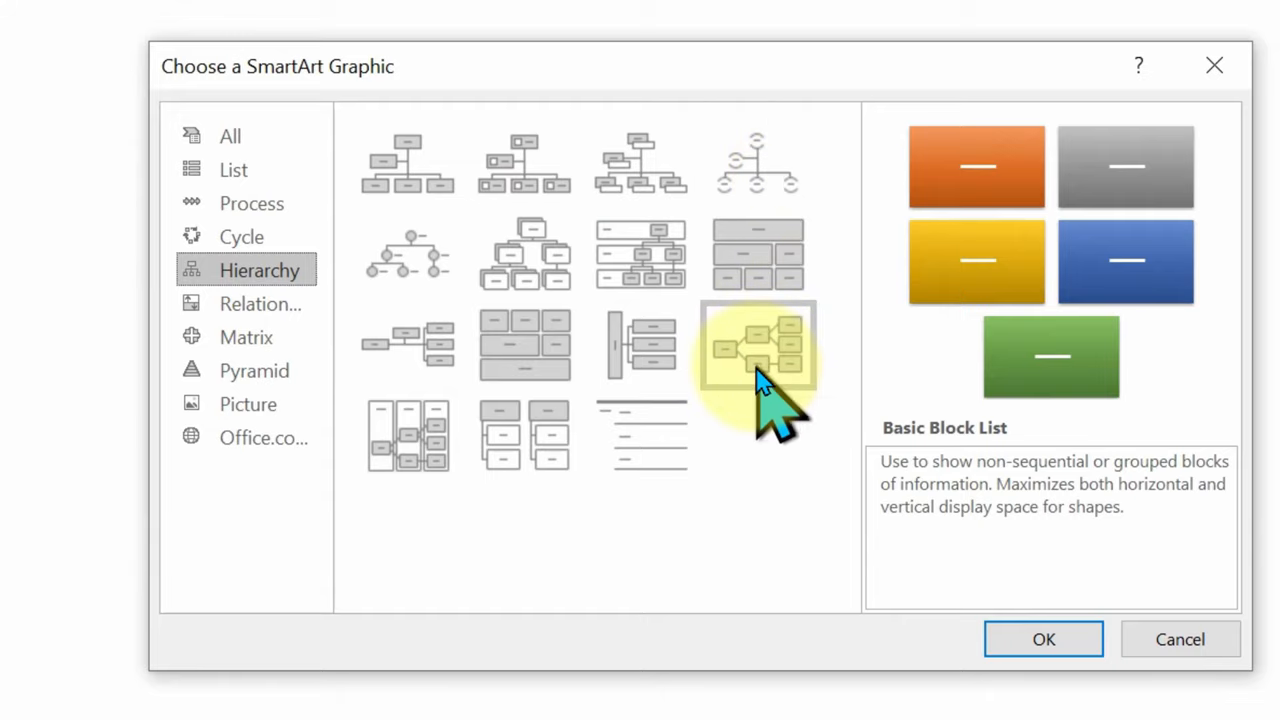
pyautogui.click(757, 345)
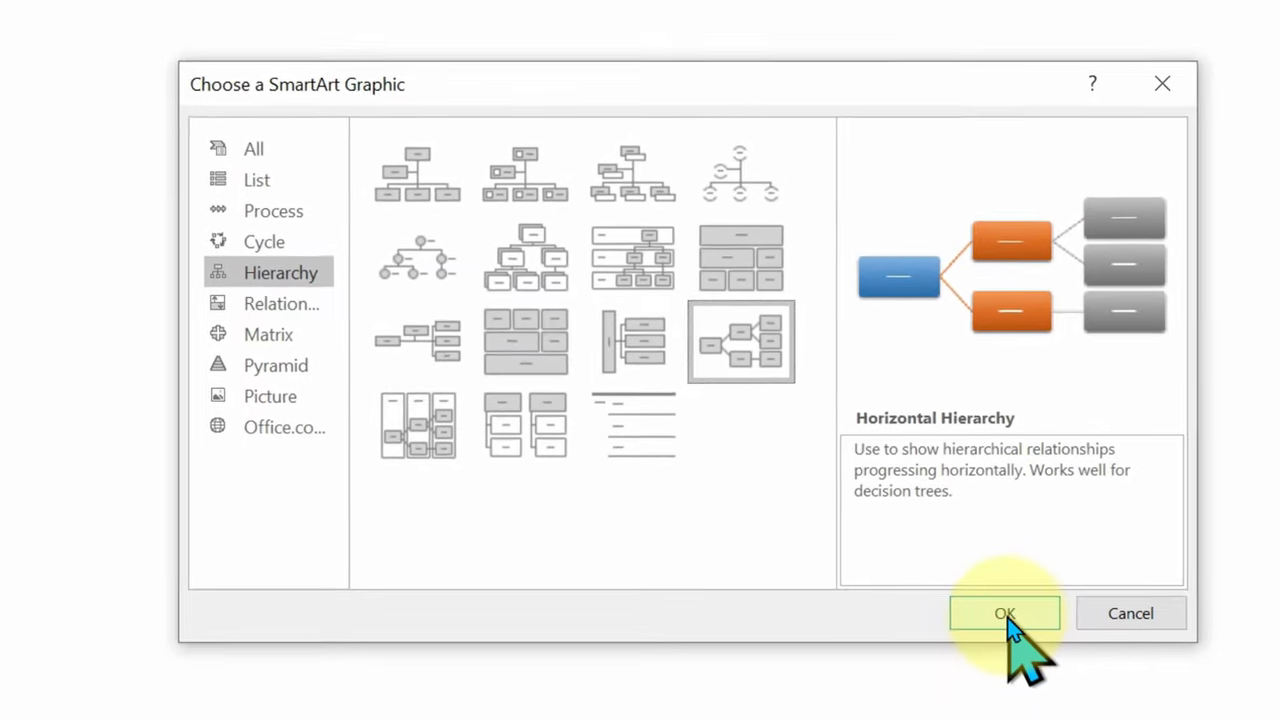
pyautogui.click(1004, 613)
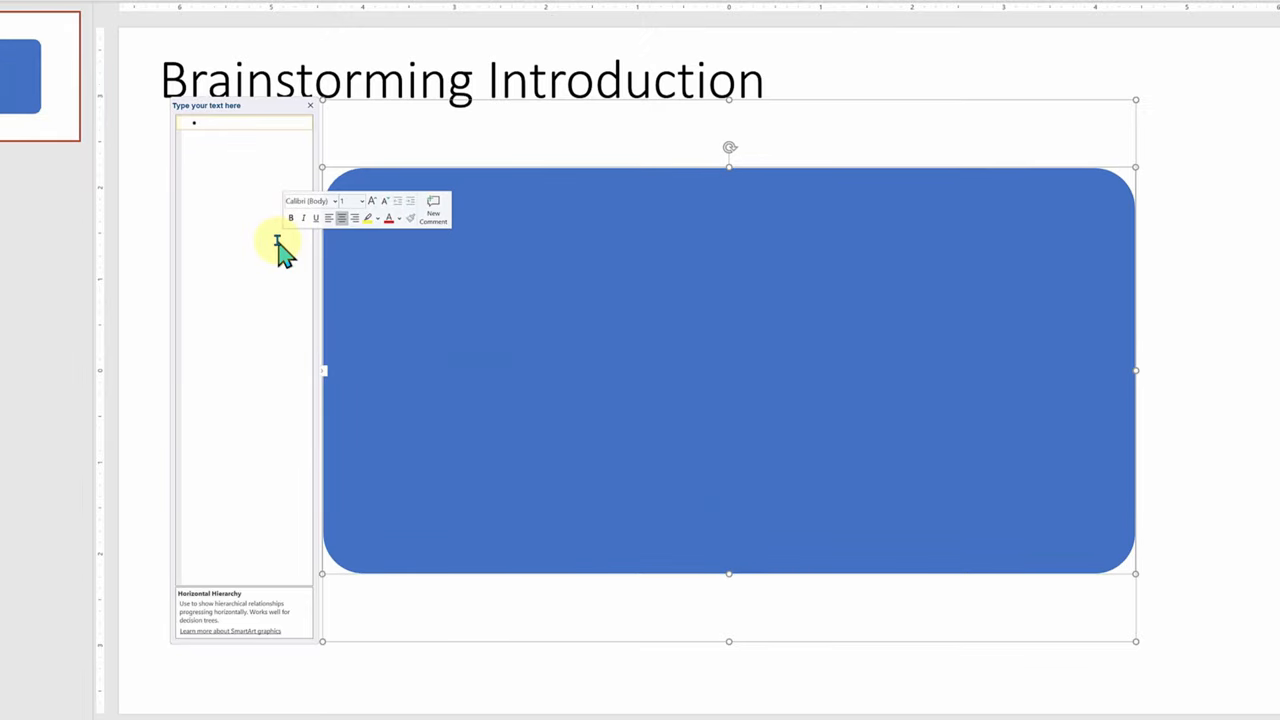
# Type the Why Brainstorm? outline with Spontaneous, Visual, Flexible branches, plus a blank bullet.
pyautogui.write('Why Brainstorm?')
pyautogui.write(';')
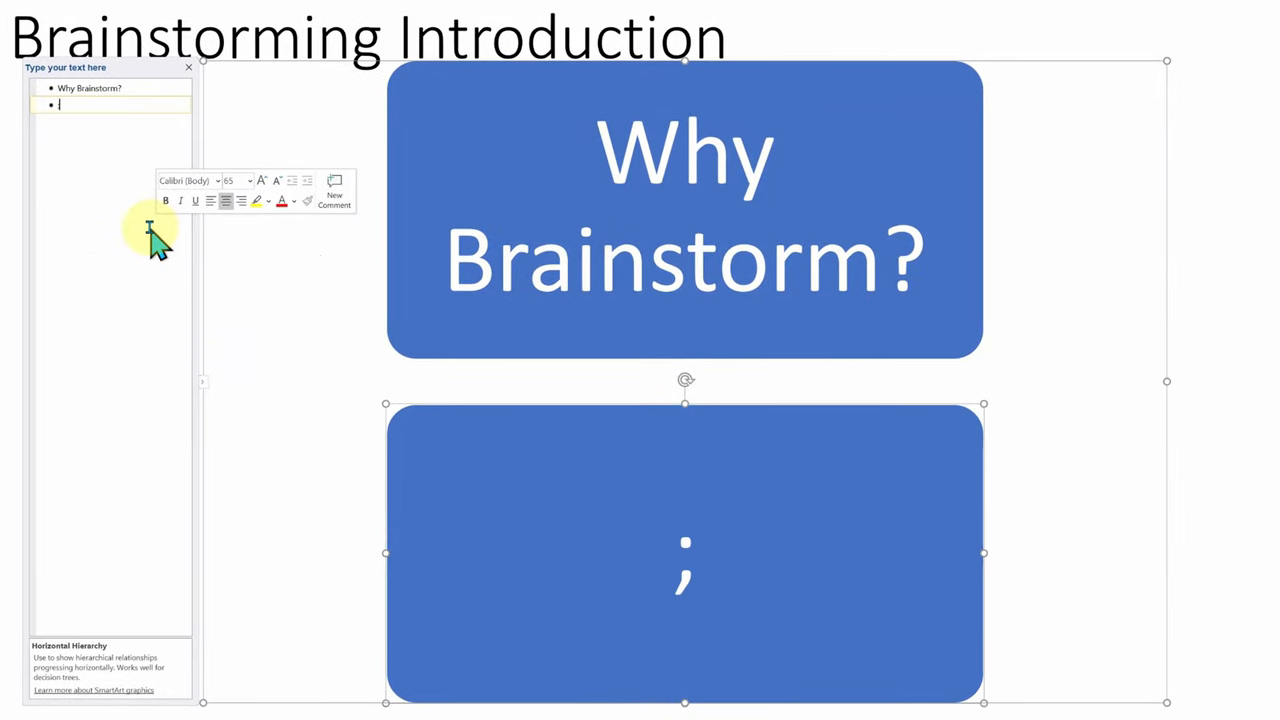
pyautogui.write('Visual')
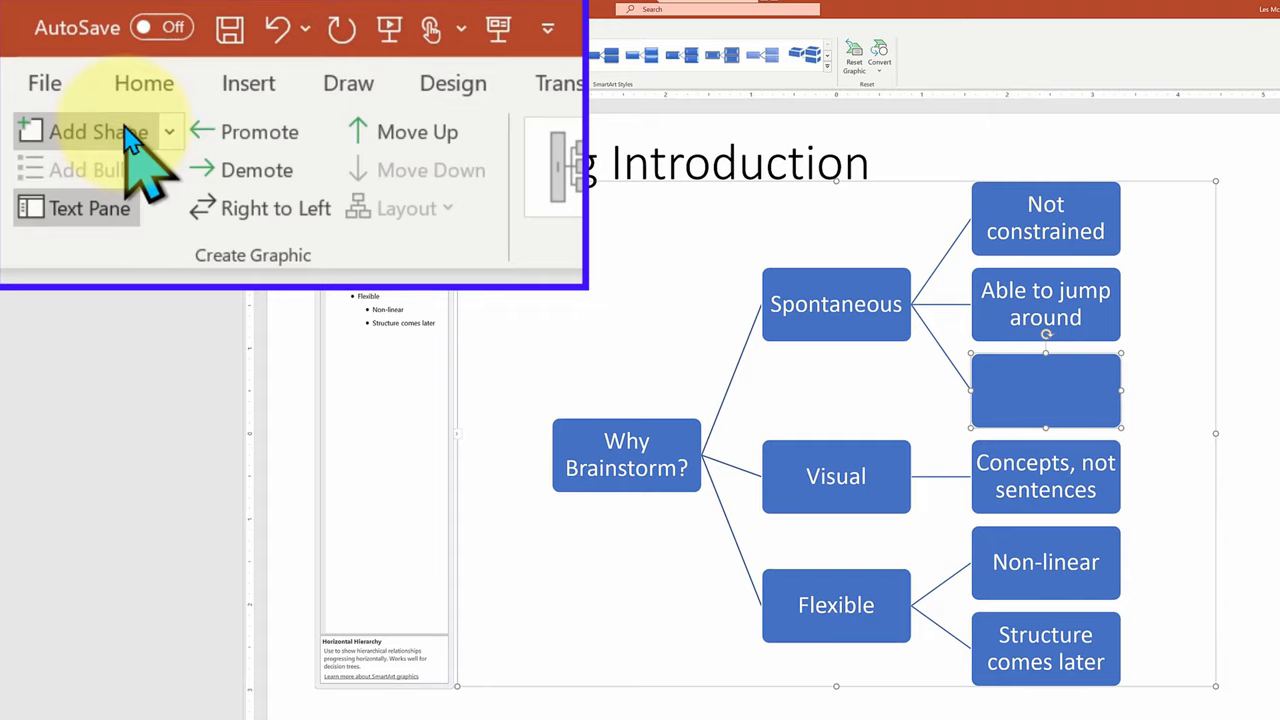
# Add 'Encourages out of the box thinking', 'See ideas take shape' and 'It may magically appear'.
pyautogui.write('Encourages out of the box thinking')
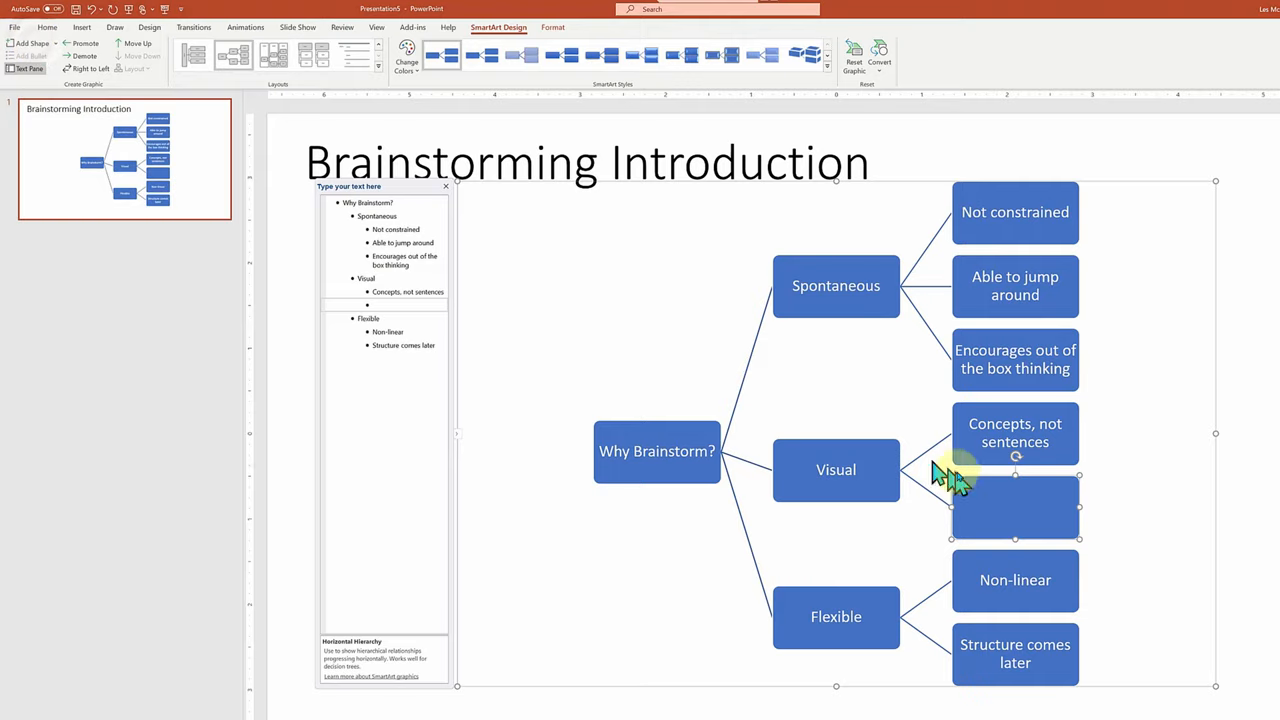
pyautogui.moveTo(1015, 490)
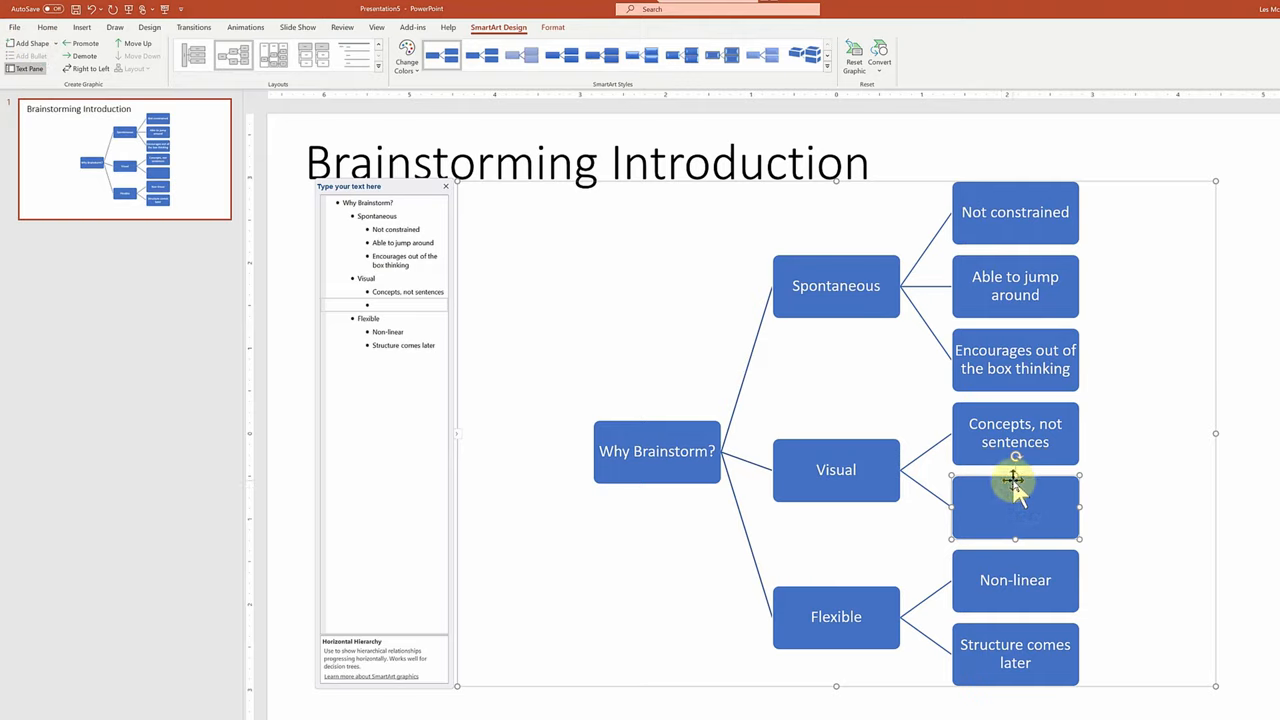
pyautogui.write('See ideas take shape')
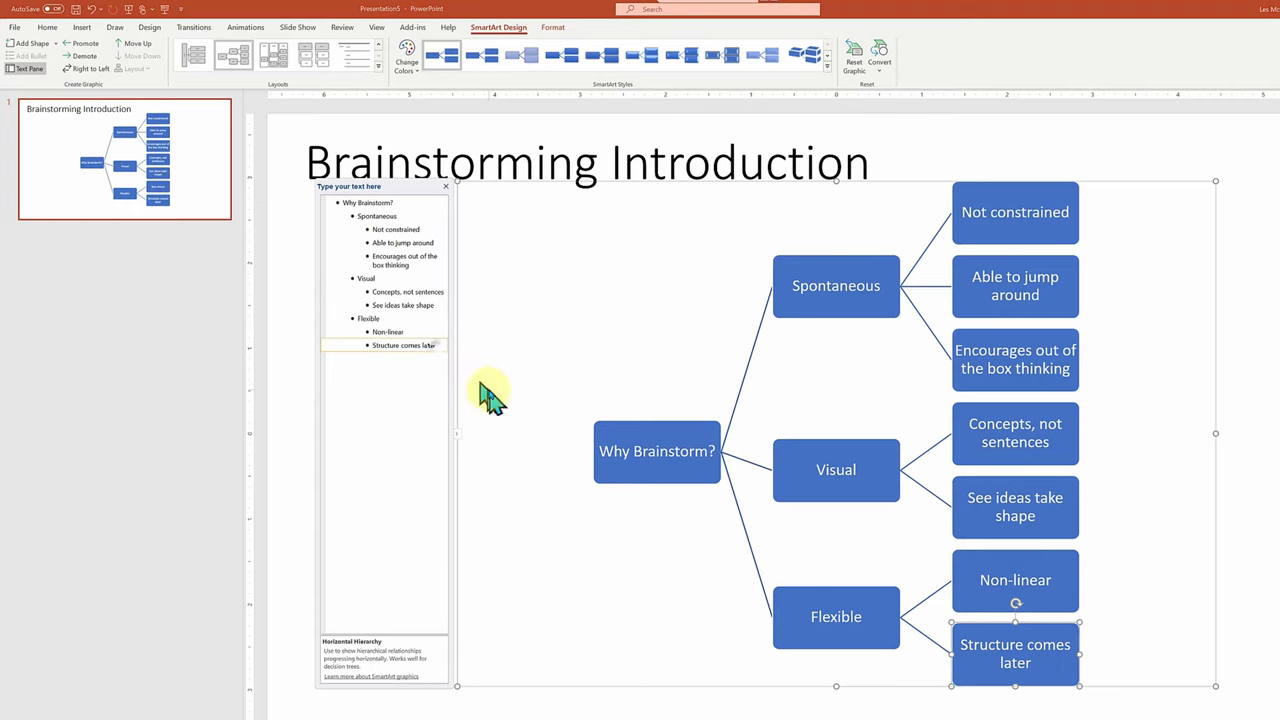
pyautogui.write('It may')
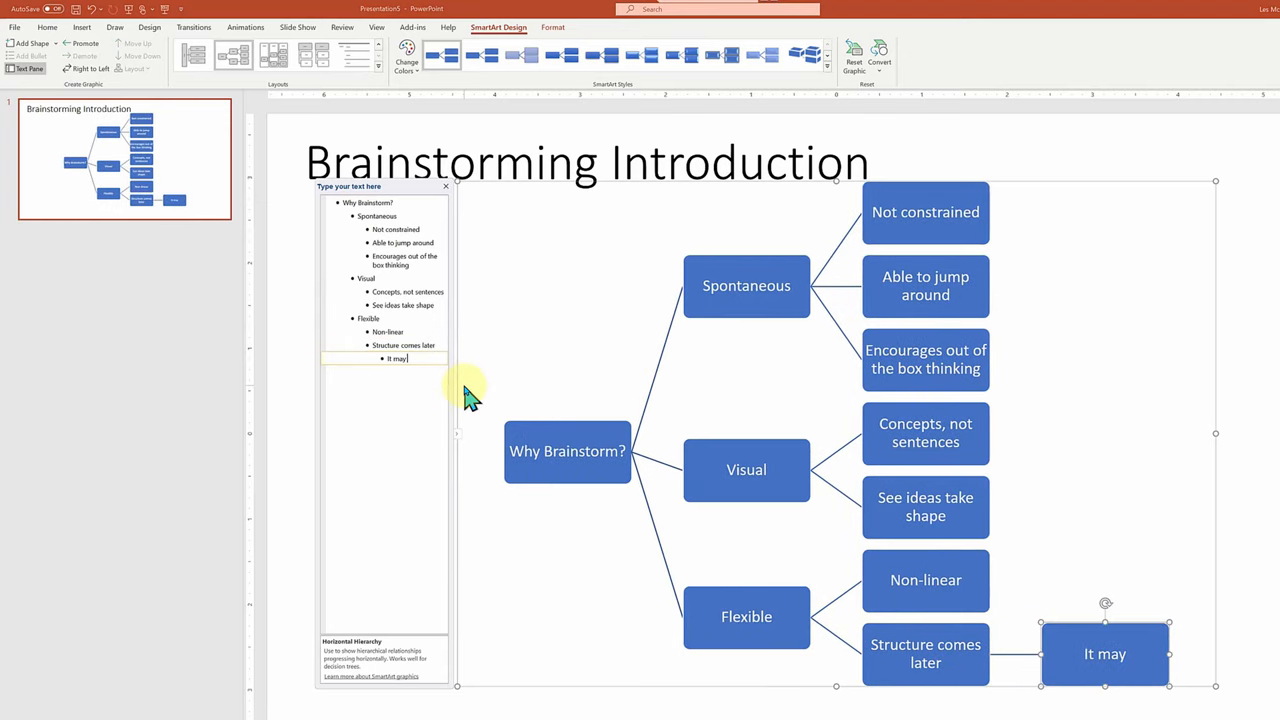
pyautogui.write('magically appear')
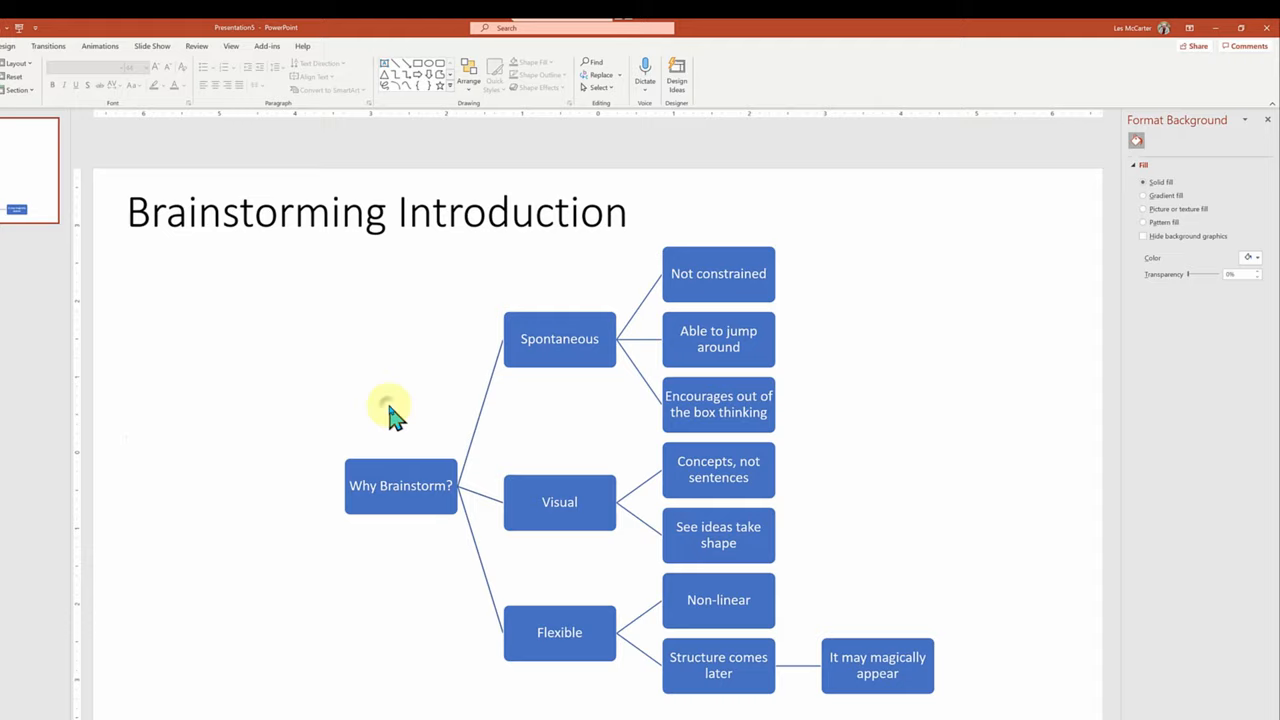
pyautogui.moveTo(1260, 270)
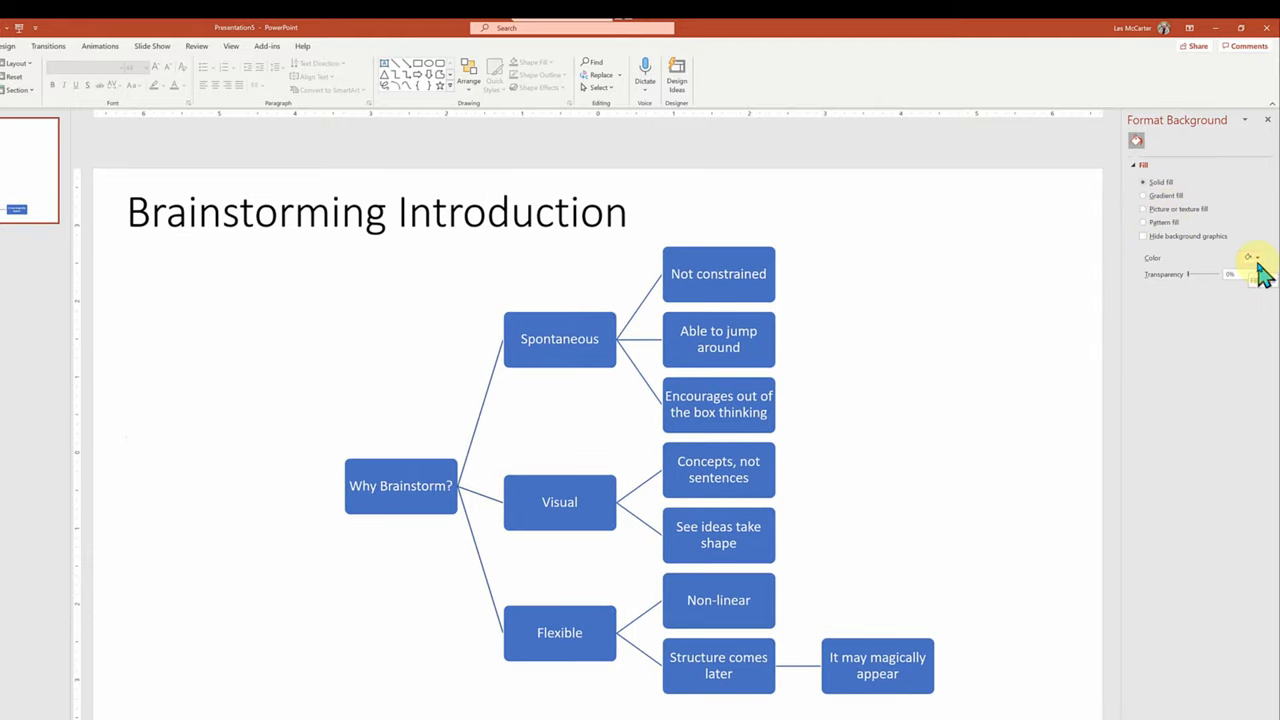
# Fill the slide background with a light-blue gradient.
pyautogui.click(1158, 195)
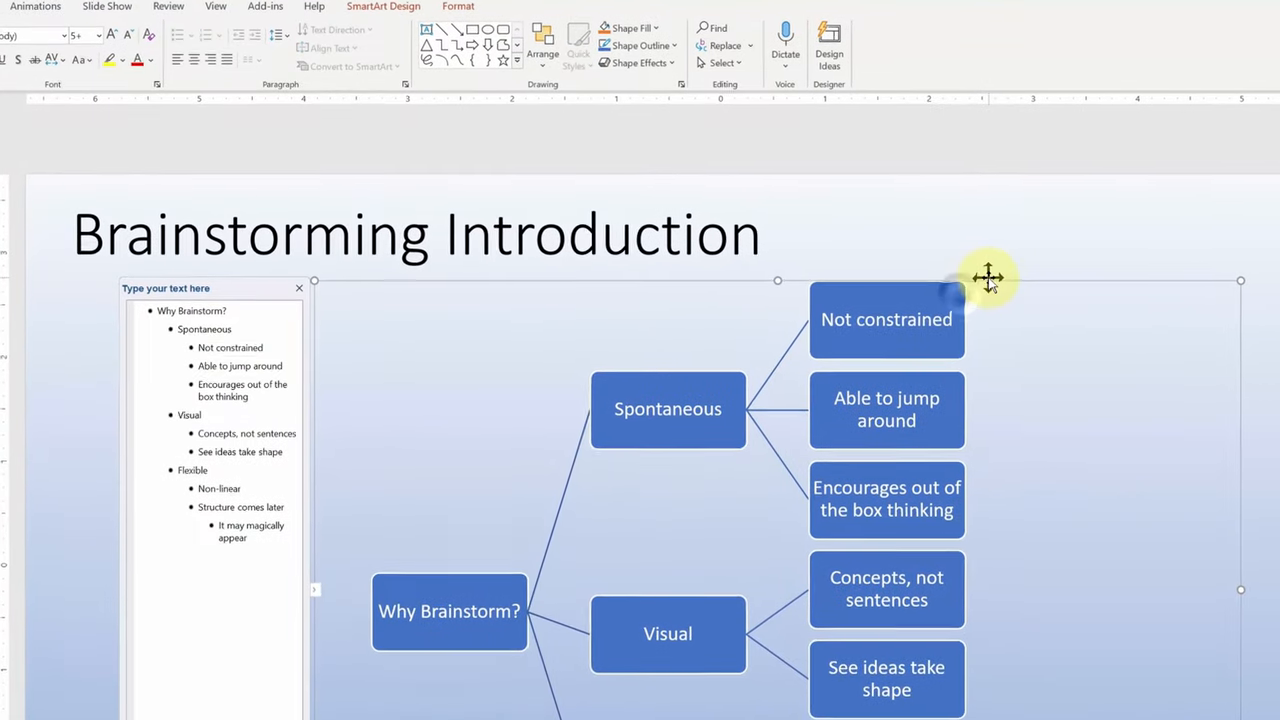
# Apply a Colorful color scheme to the SmartArt mind map.
pyautogui.click(257, 45)
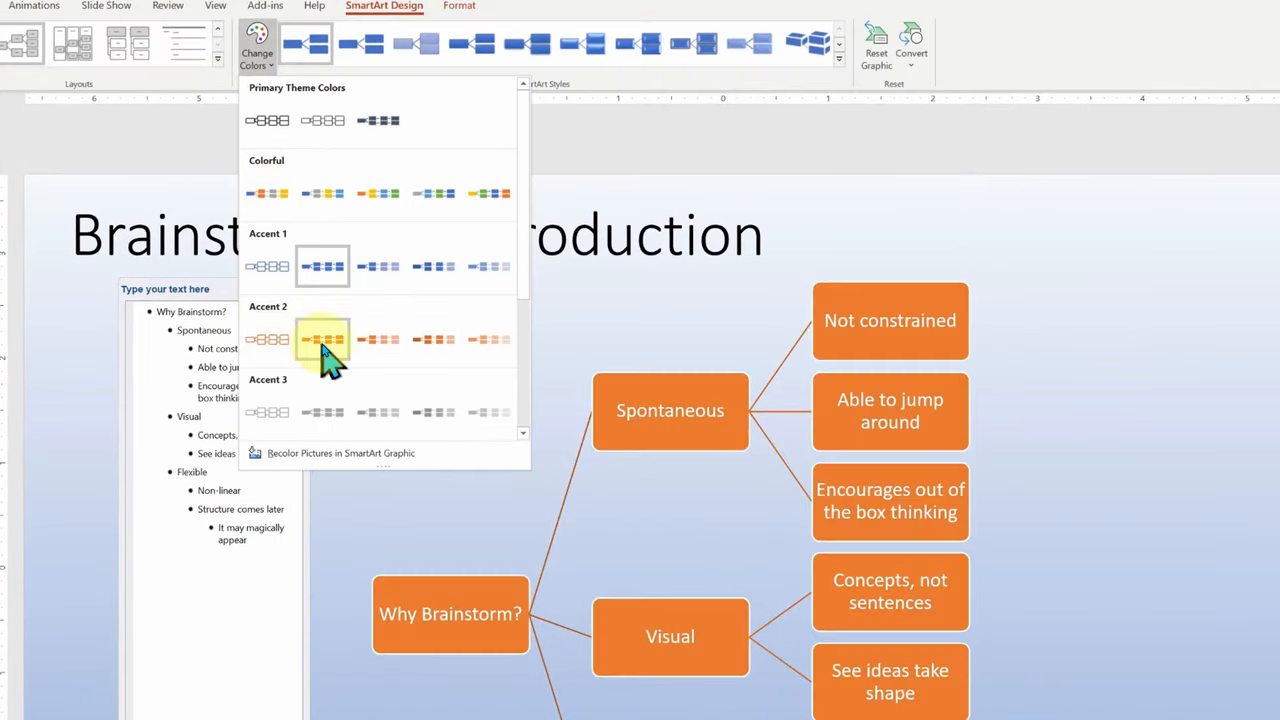
pyautogui.click(322, 339)
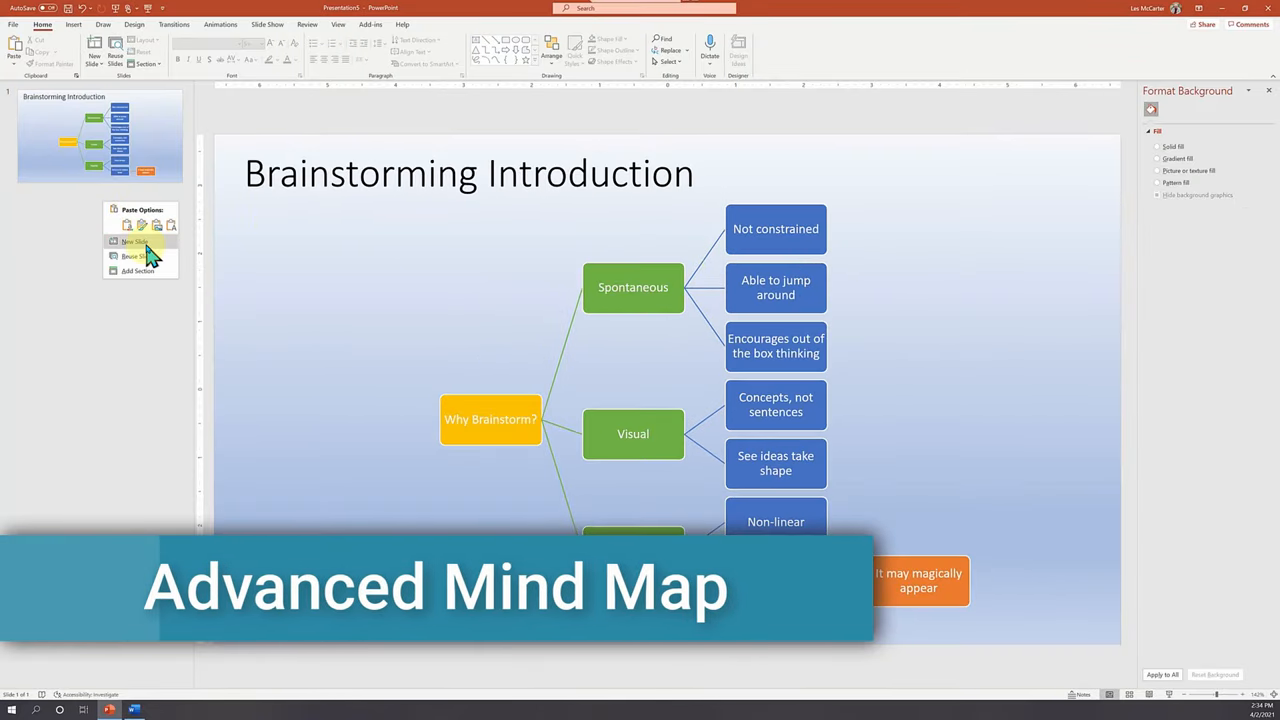
# Add slide 2 titled 'SmartArt For Brainstorming' and bring the Word outline forward.
pyautogui.click(135, 241)
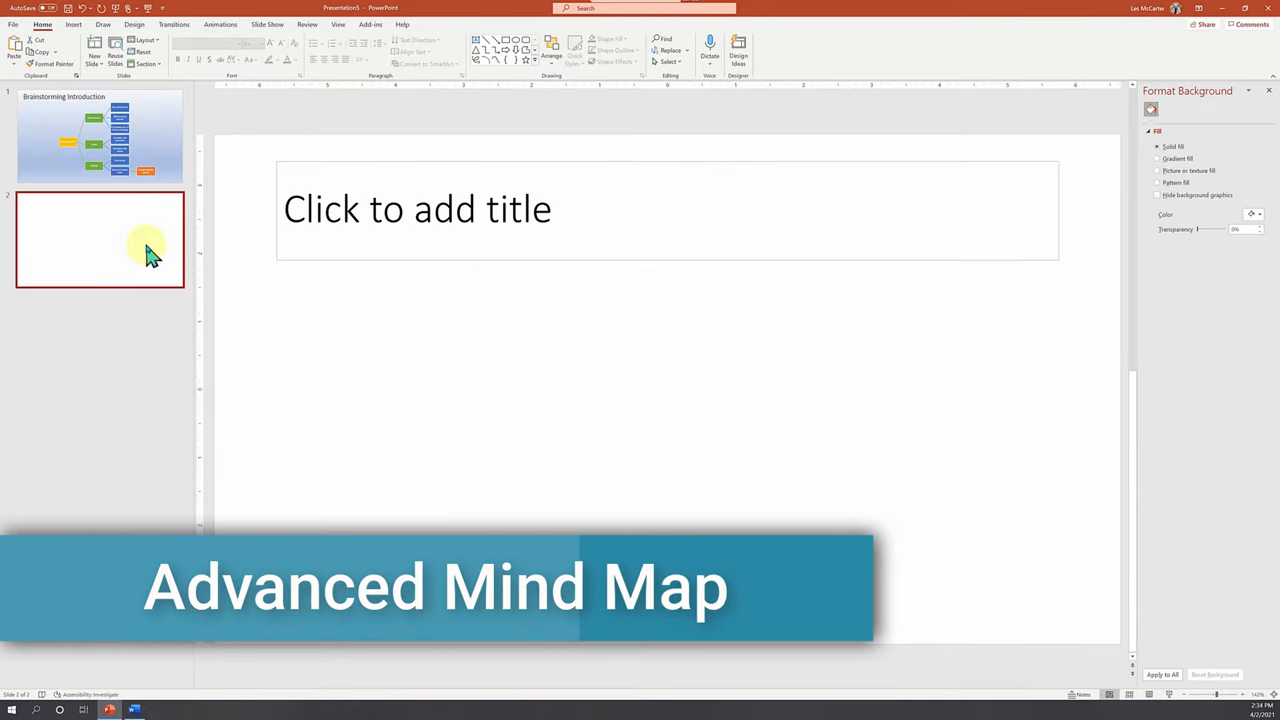
pyautogui.click(417, 209)
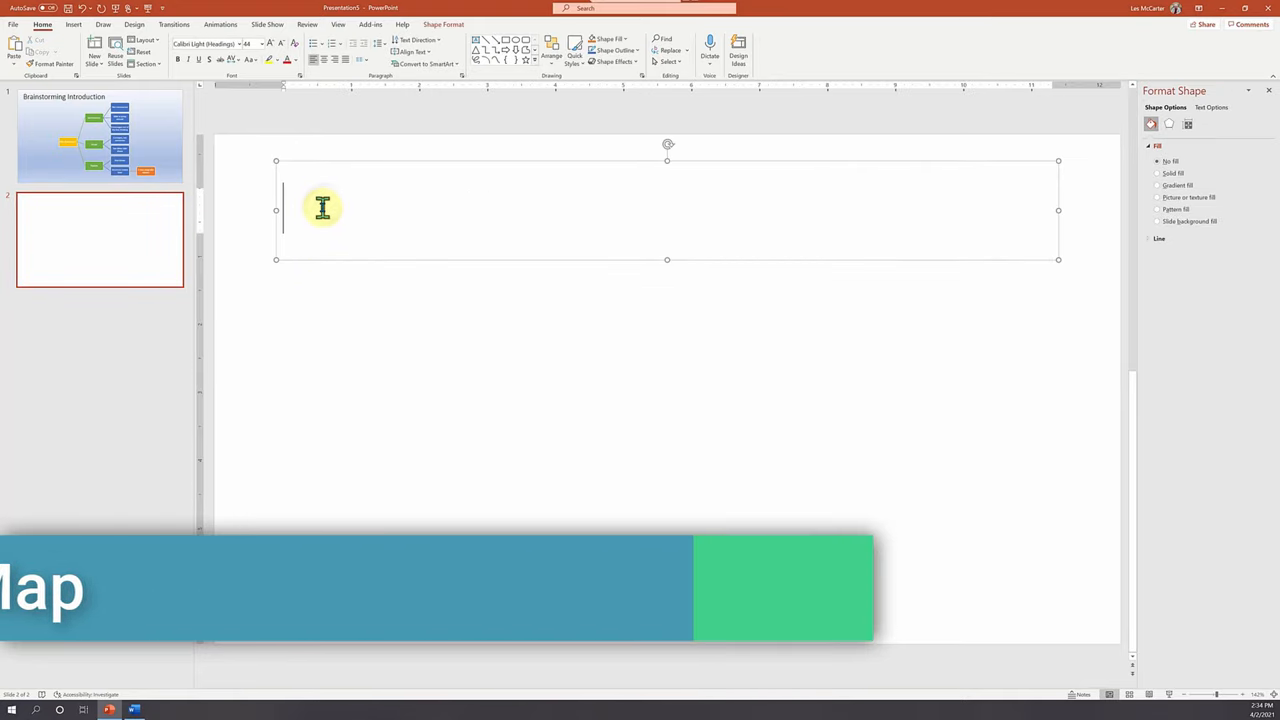
pyautogui.write('Smart')
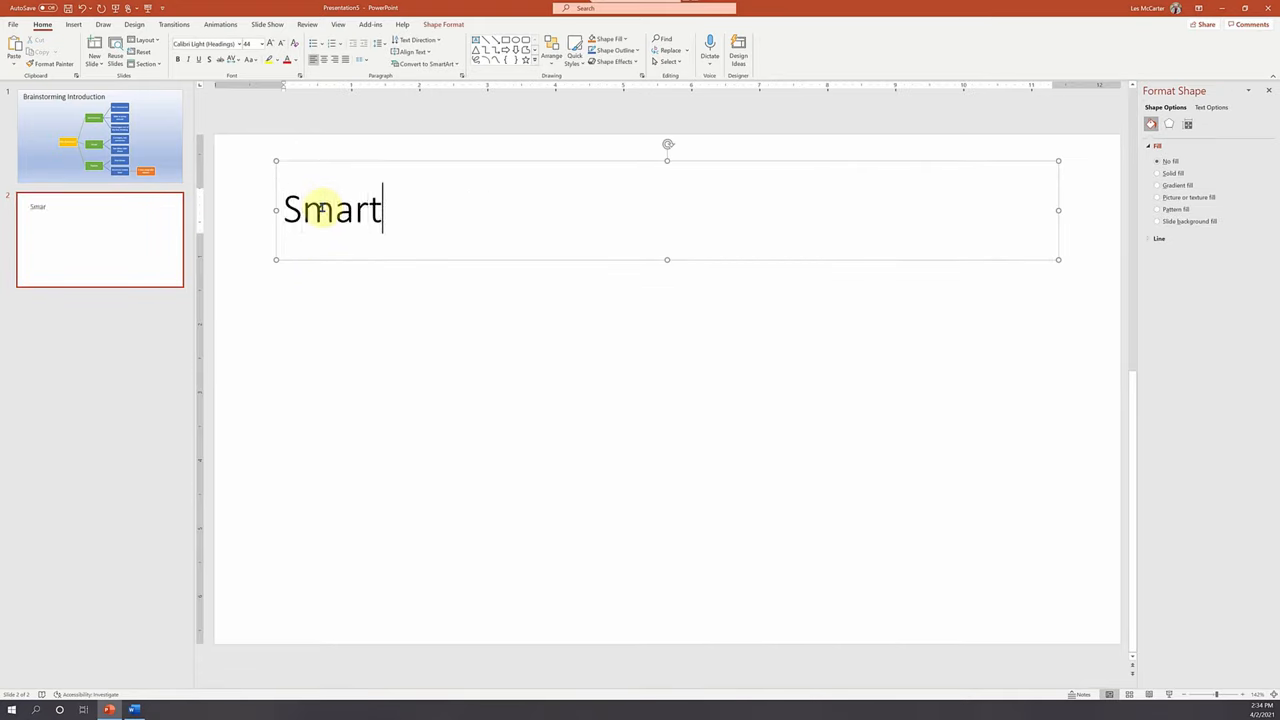
pyautogui.write('Art For Bra')
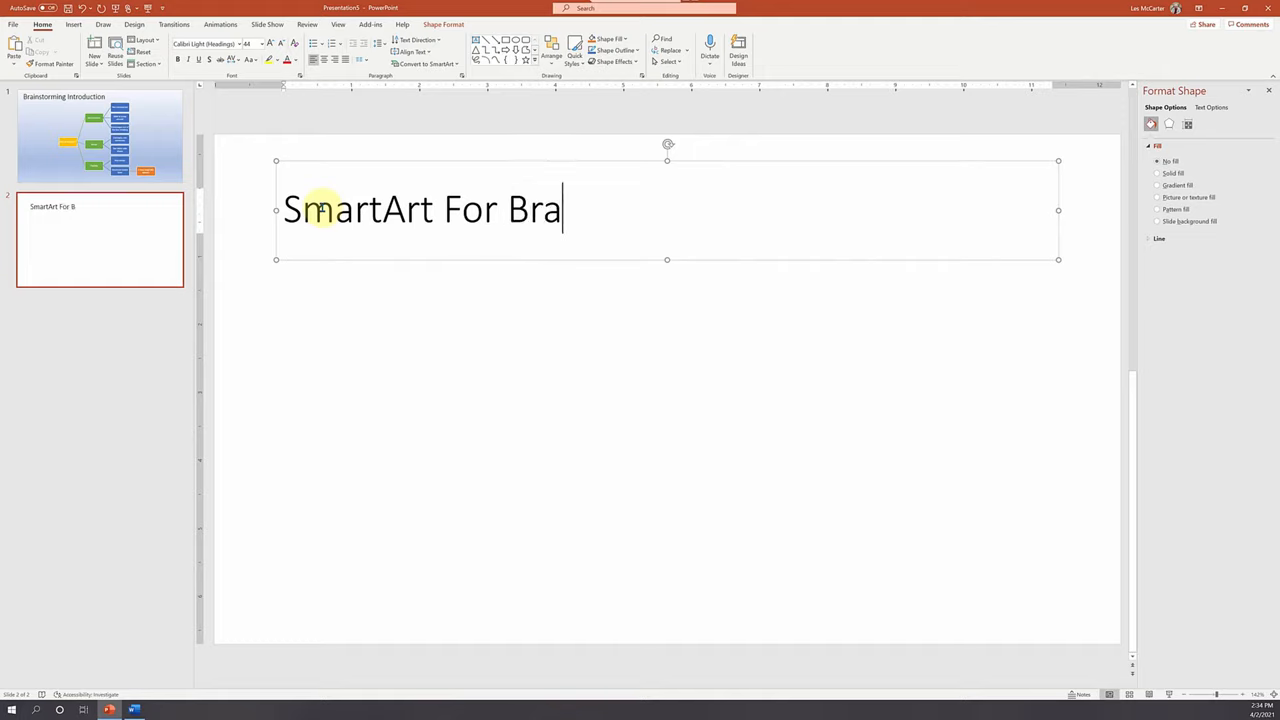
pyautogui.write('instorming')
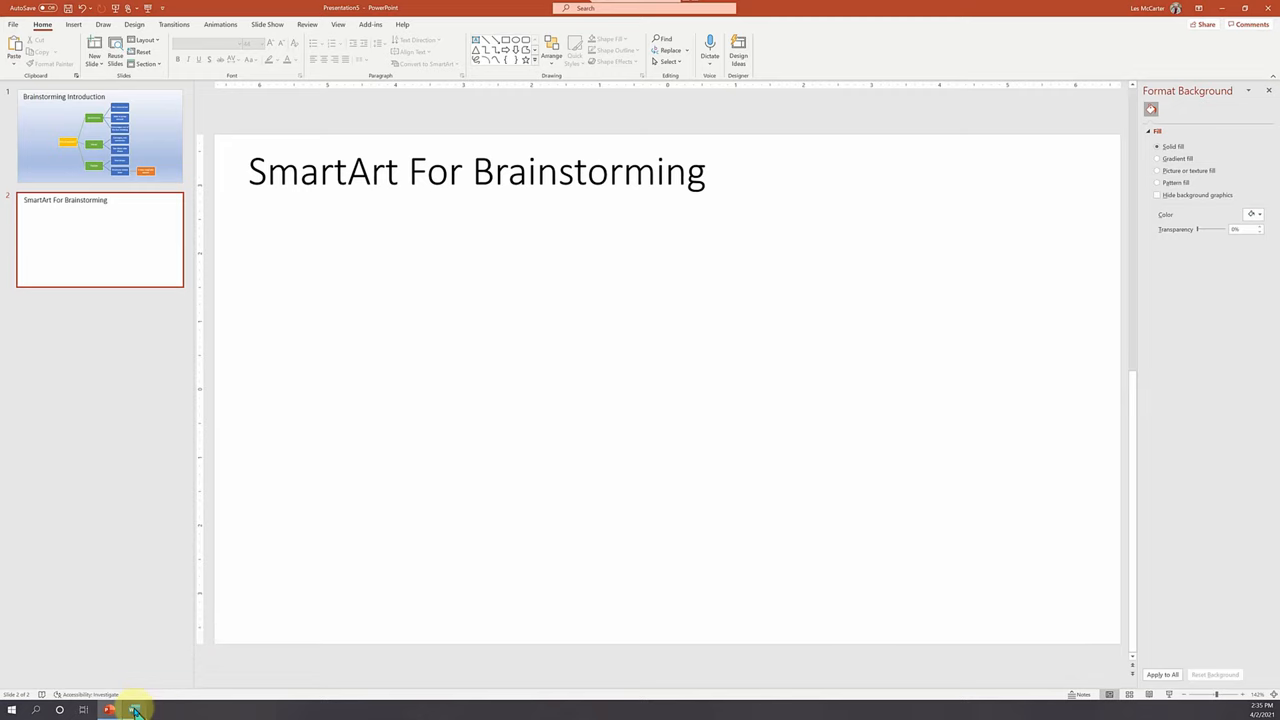
pyautogui.click(133, 710)
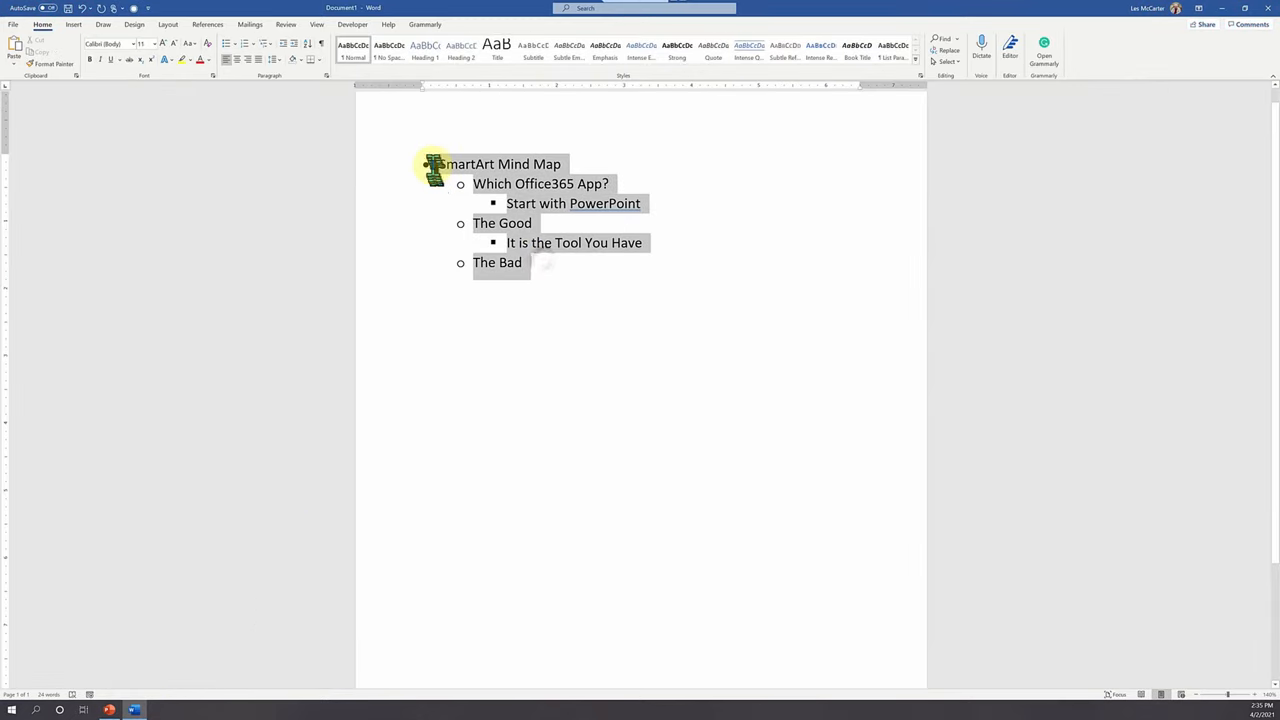
# Copy the SmartArt Mind Map bullet outline in Word.
pyautogui.rightClick(540, 183)
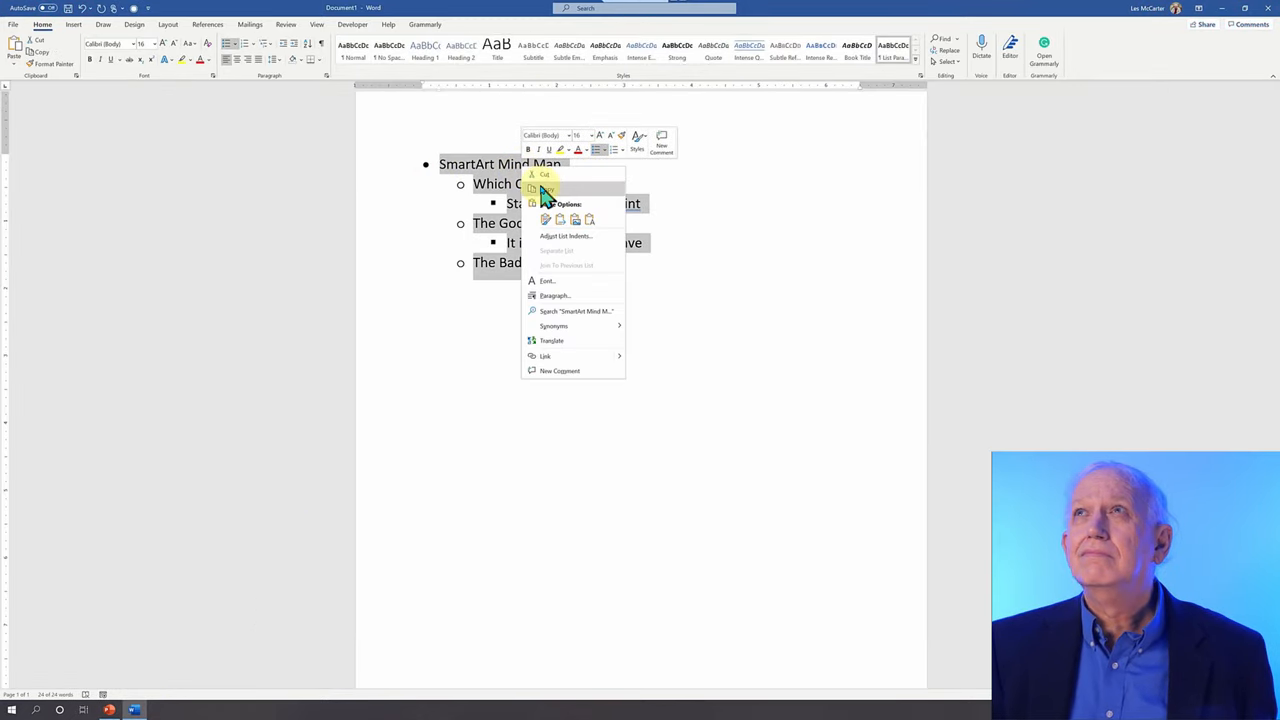
pyautogui.click(120, 710)
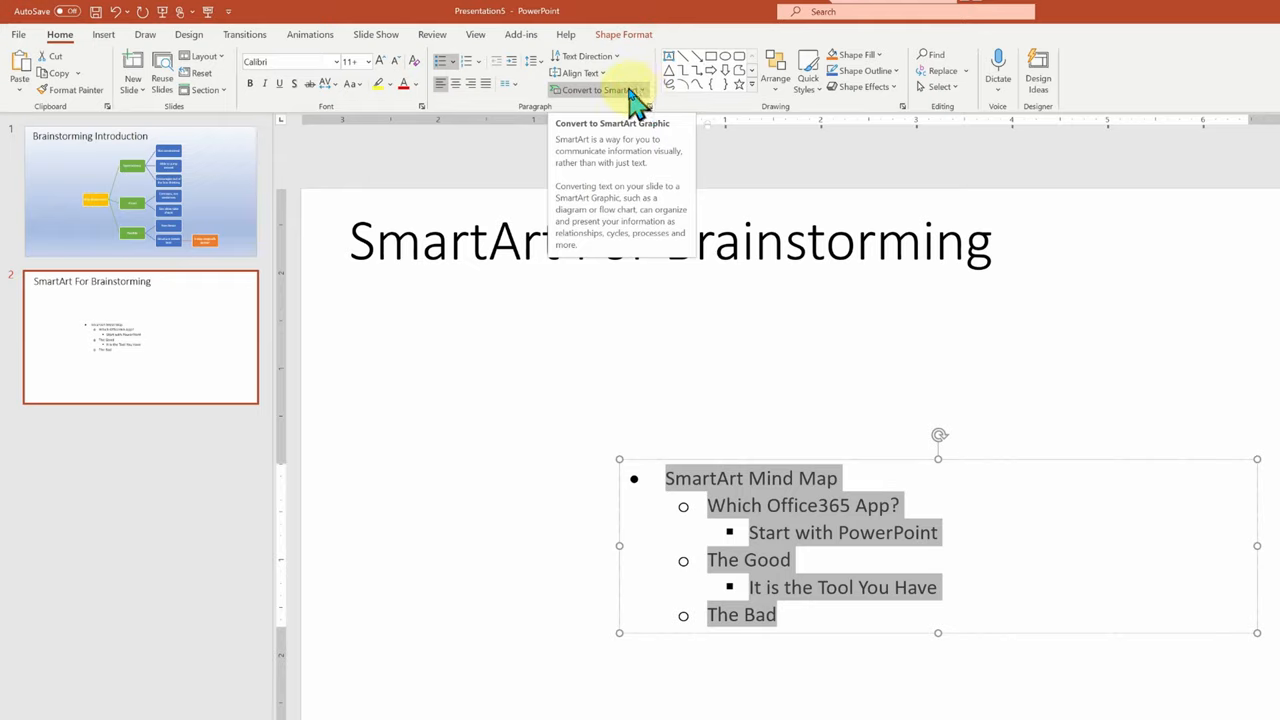
# Convert slide 2's pasted bullets into an Organization Chart SmartArt.
pyautogui.click(597, 90)
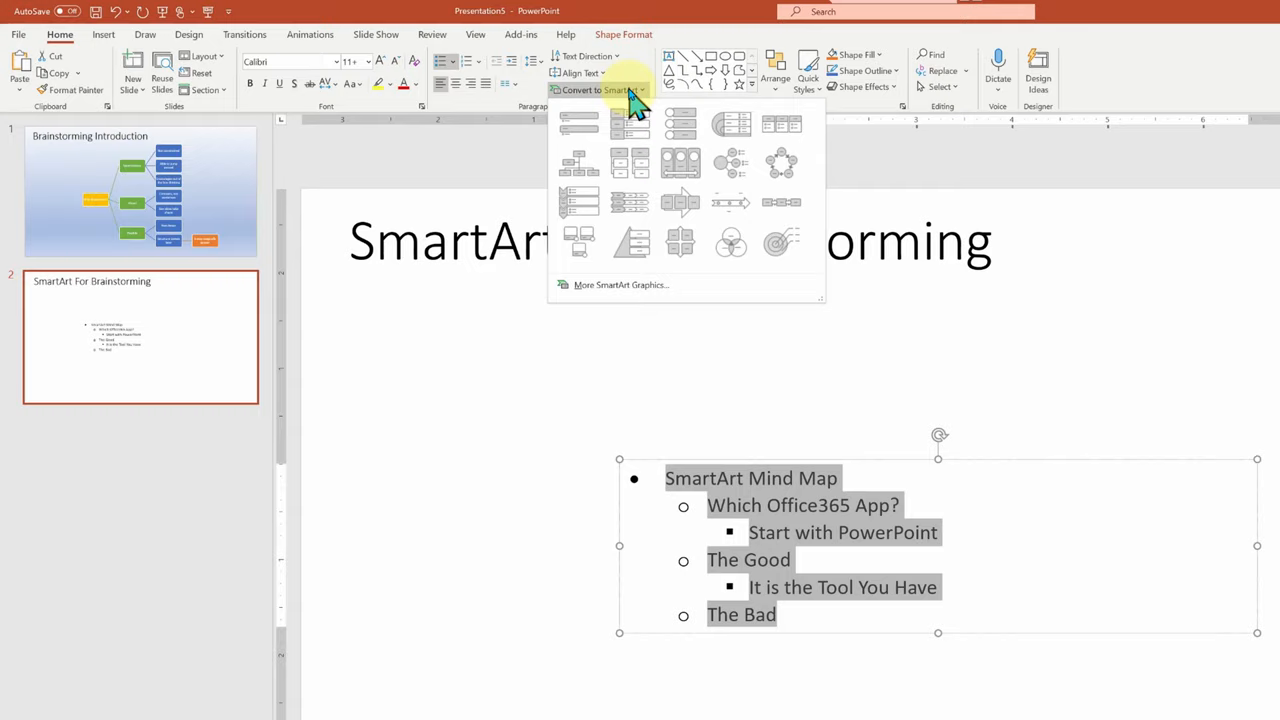
pyautogui.click(578, 123)
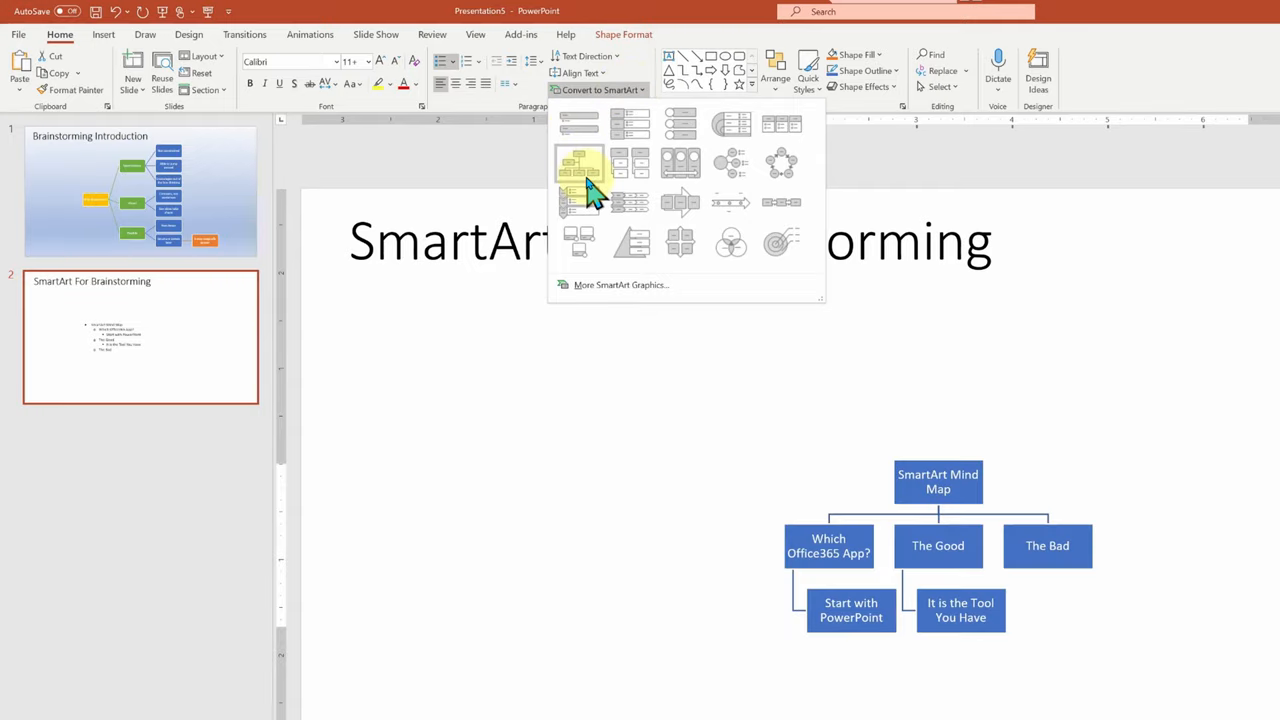
pyautogui.click(580, 163)
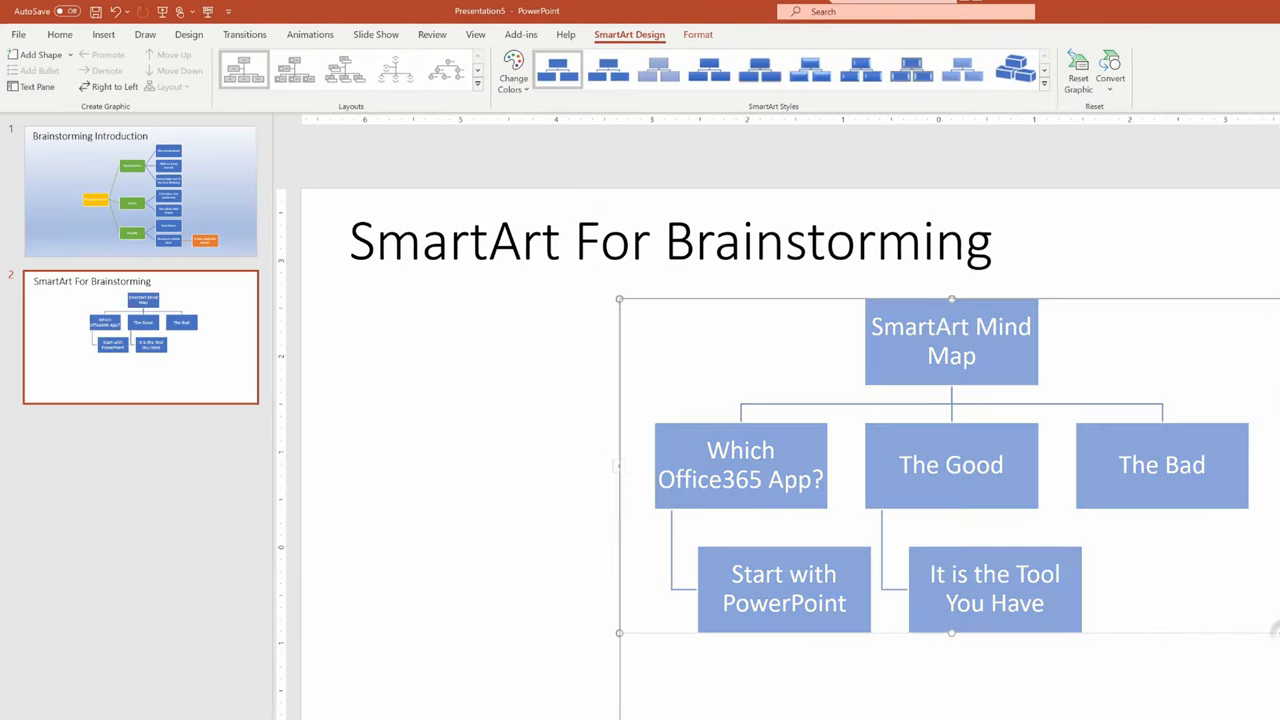
# In the Text Pane, add 'Easy To Use' as a new bullet after 'It is the Tool You Have'.
pyautogui.click(36, 86)
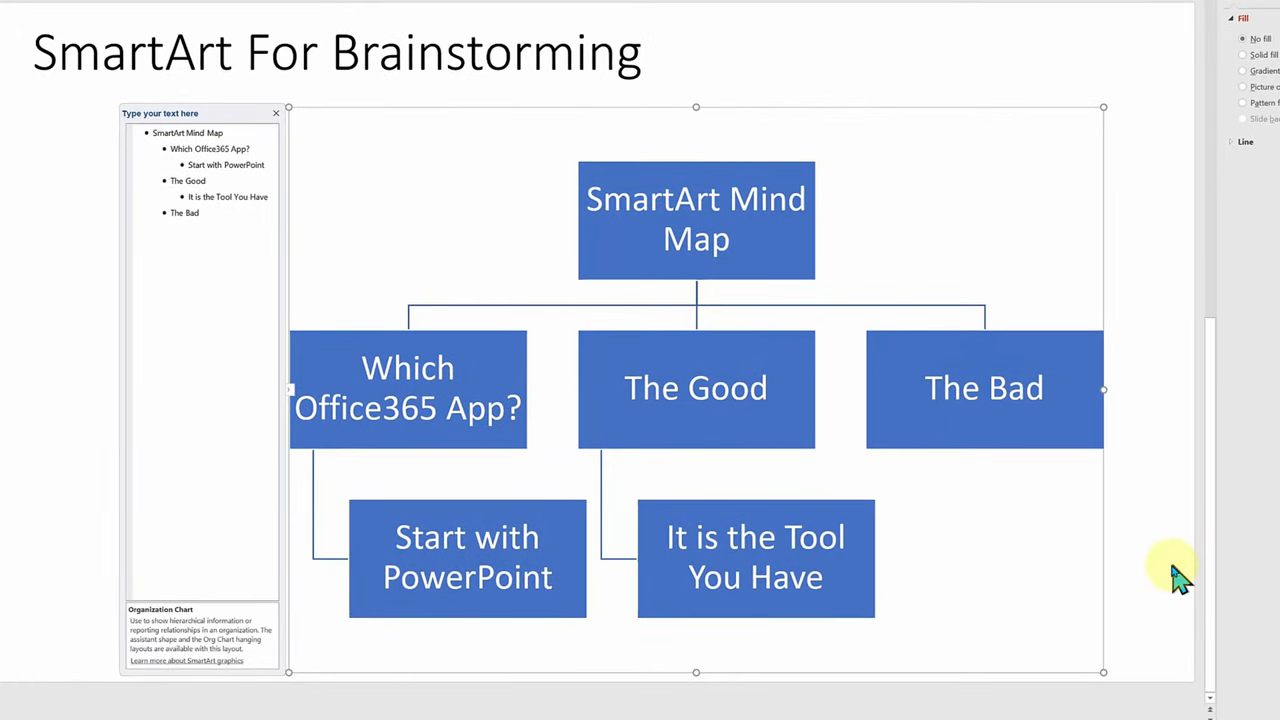
pyautogui.moveTo(1125, 525)
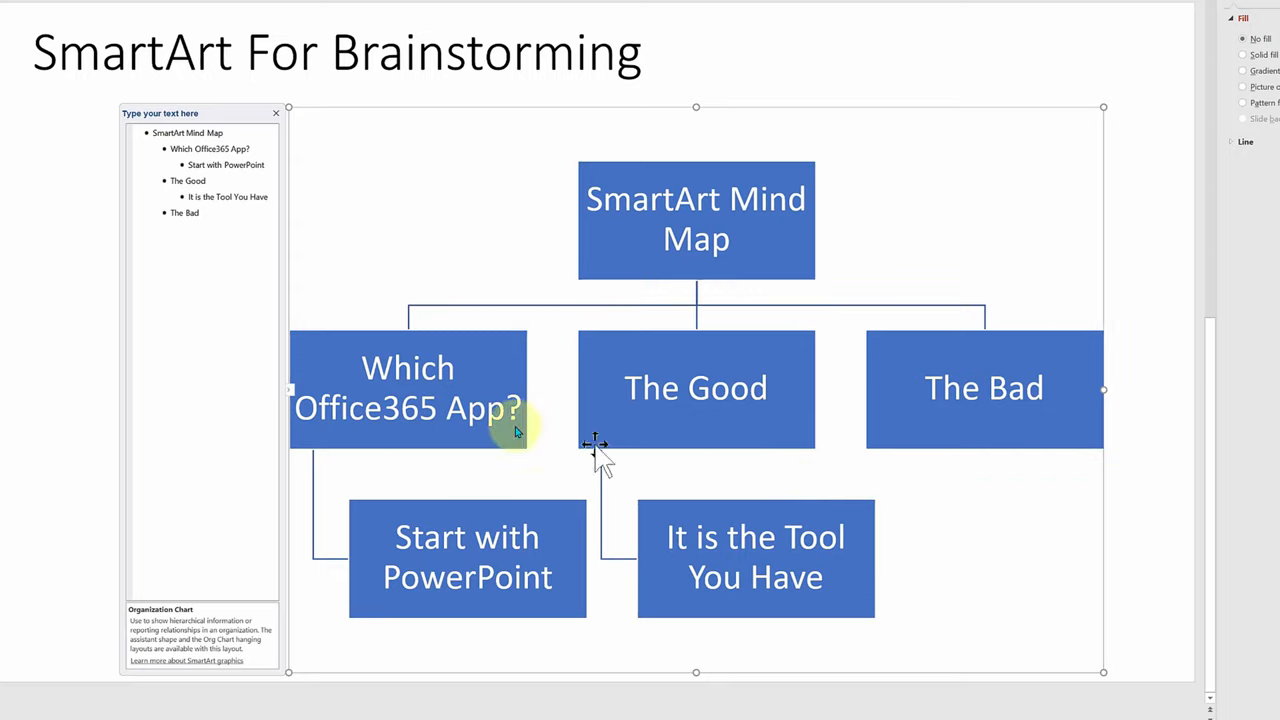
pyautogui.click(755, 557)
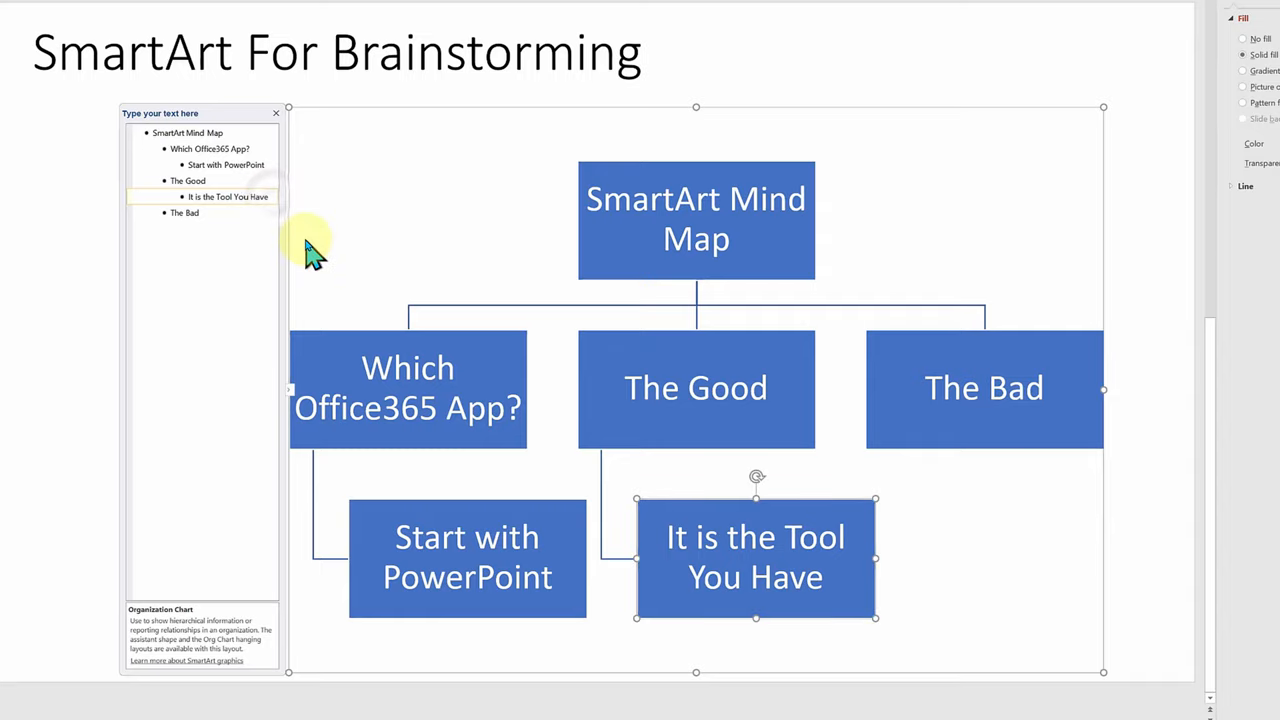
pyautogui.click(265, 196)
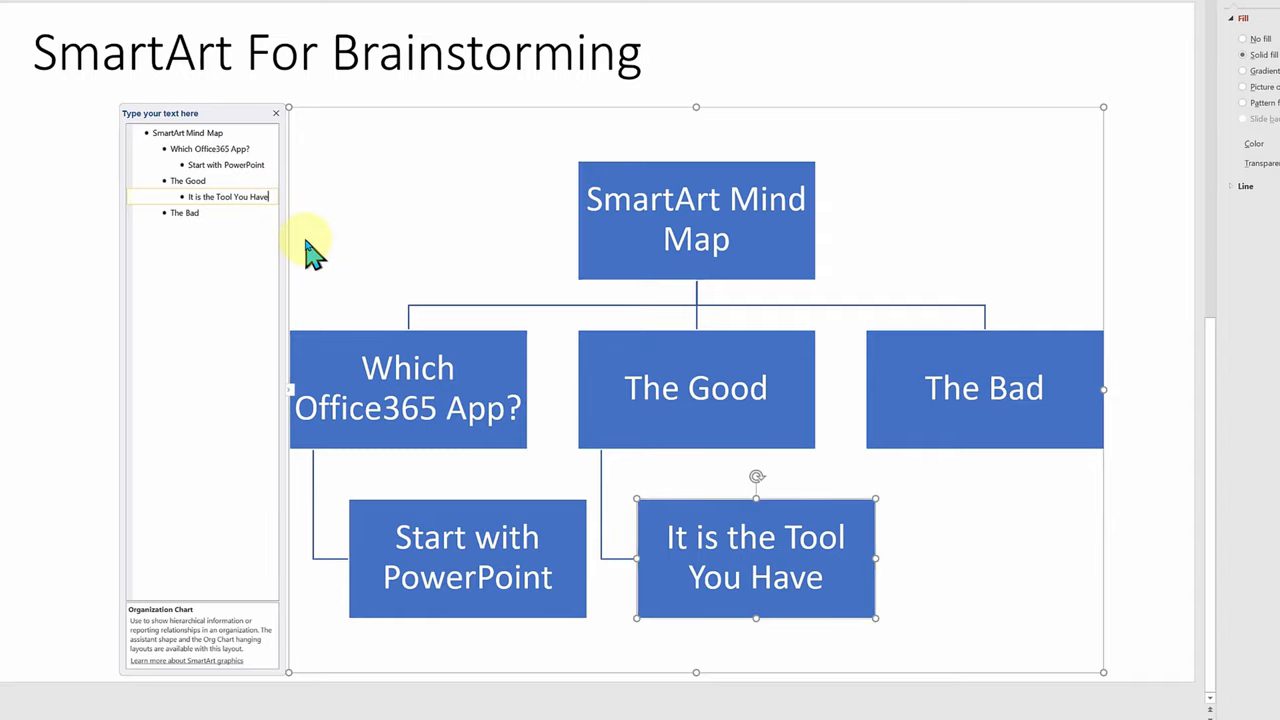
pyautogui.press('enter')
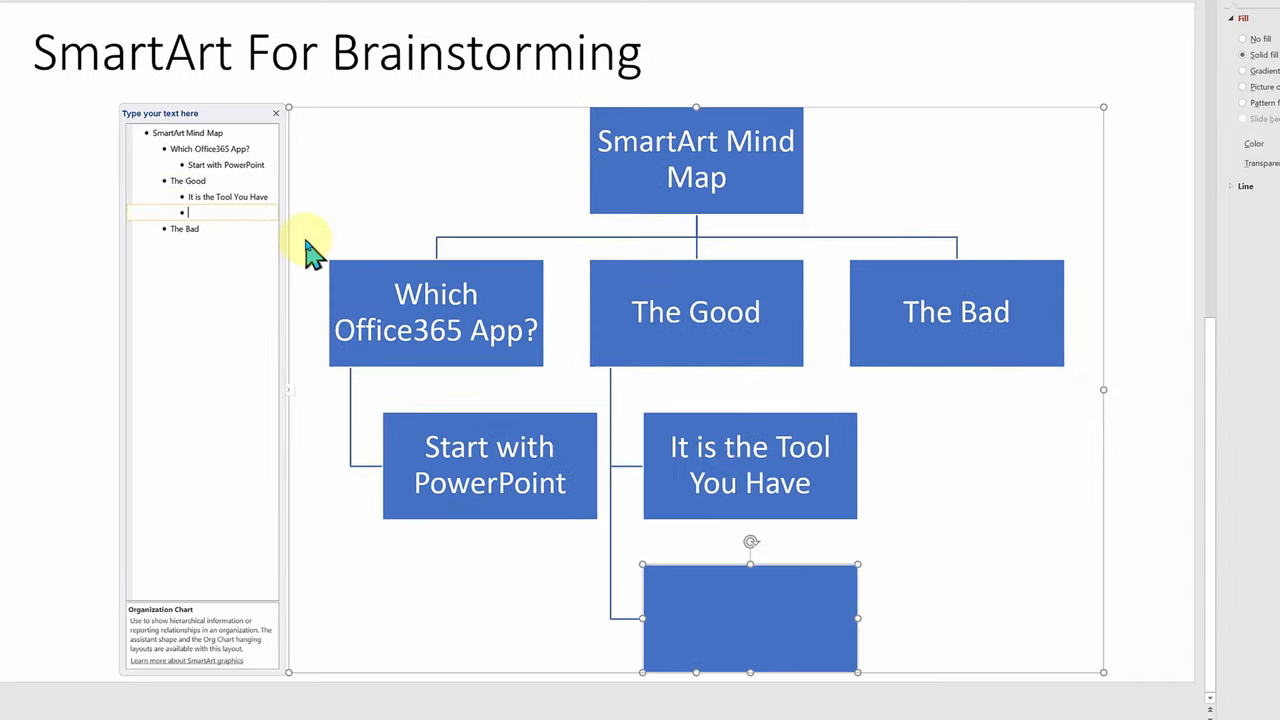
pyautogui.write('Easy To')
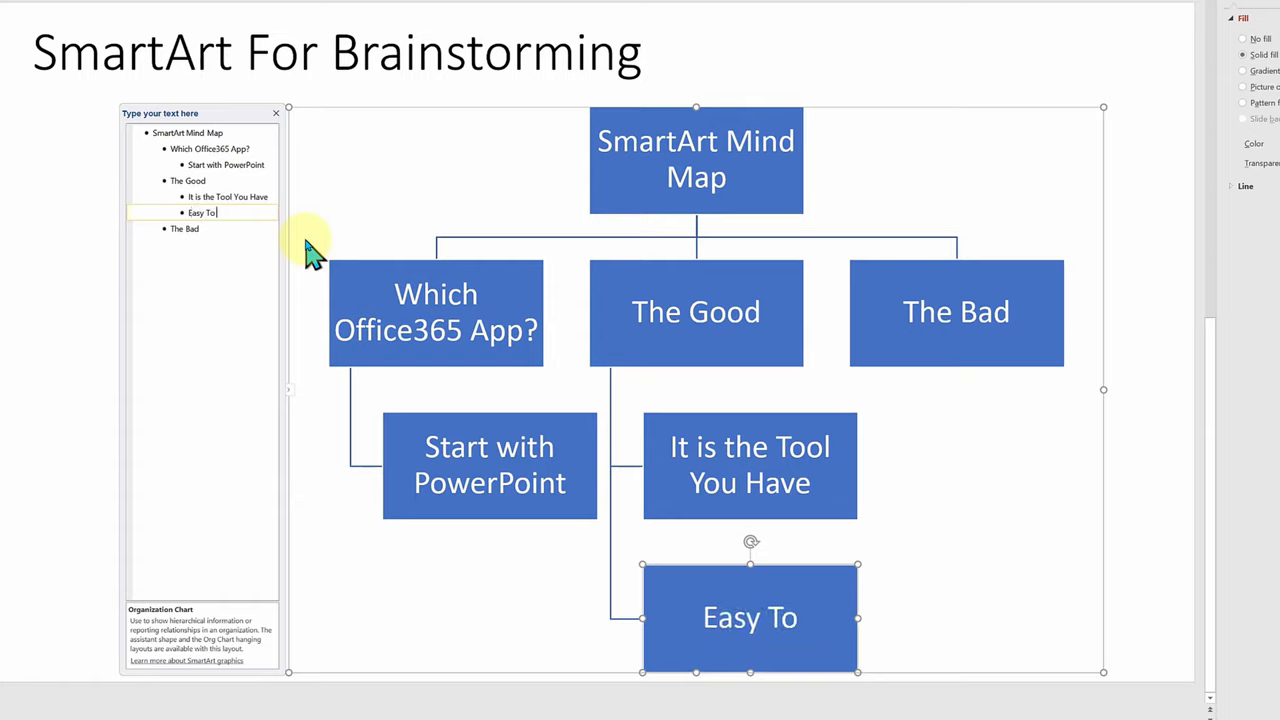
pyautogui.write('Use')
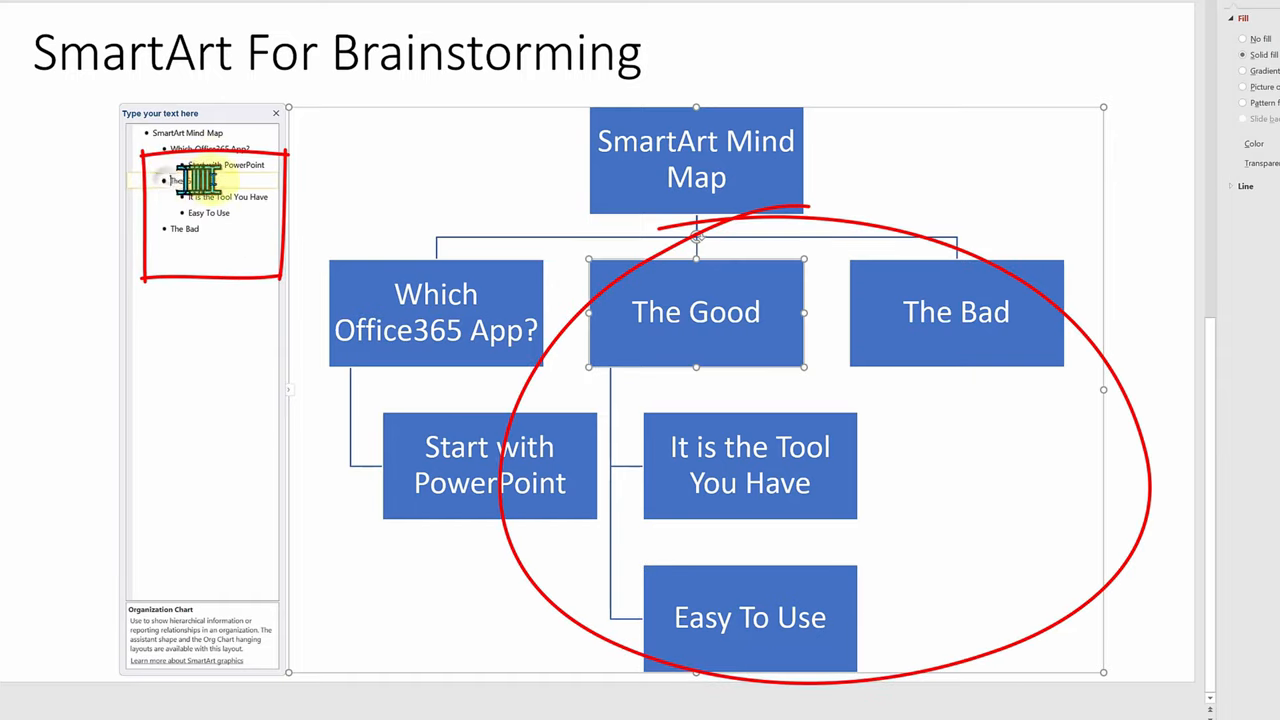
# Rename The Good to 'Good / Bad', demote The Bad beneath it, and rename it The CONS.
pyautogui.click(188, 180)
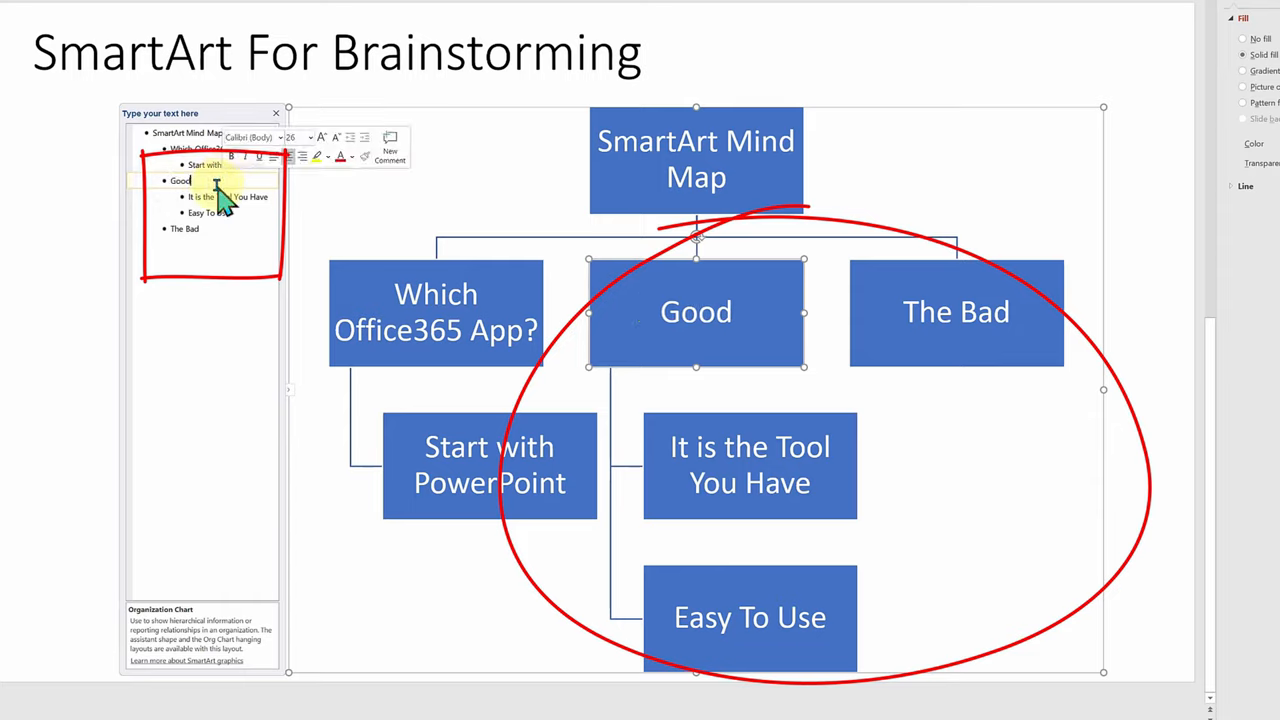
pyautogui.write('/ Bad')
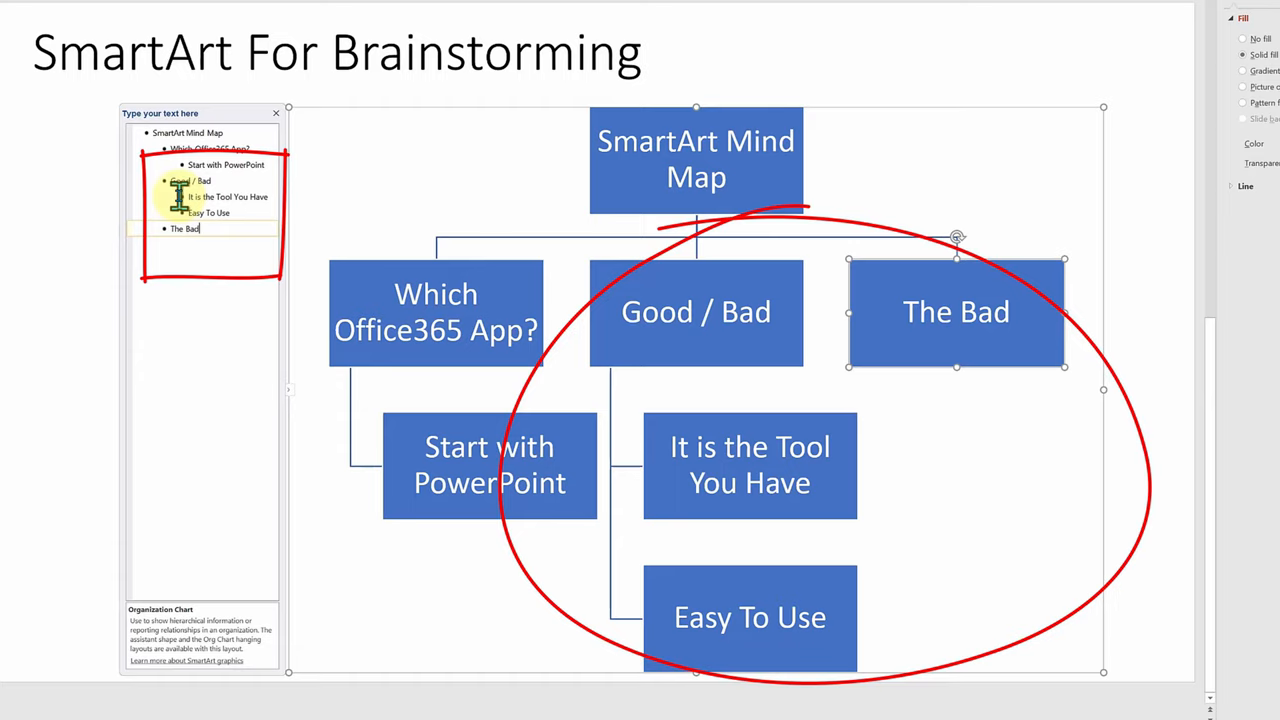
pyautogui.click(749, 465)
pyautogui.write('Good')
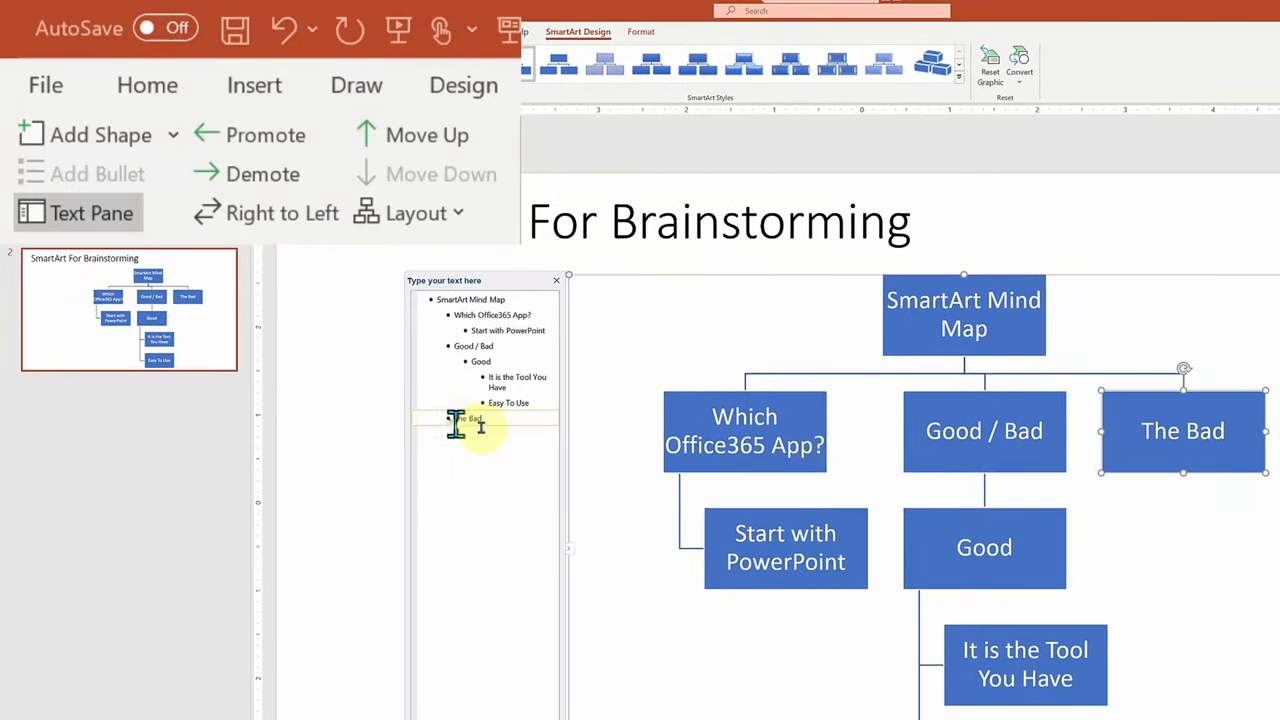
pyautogui.click(263, 174)
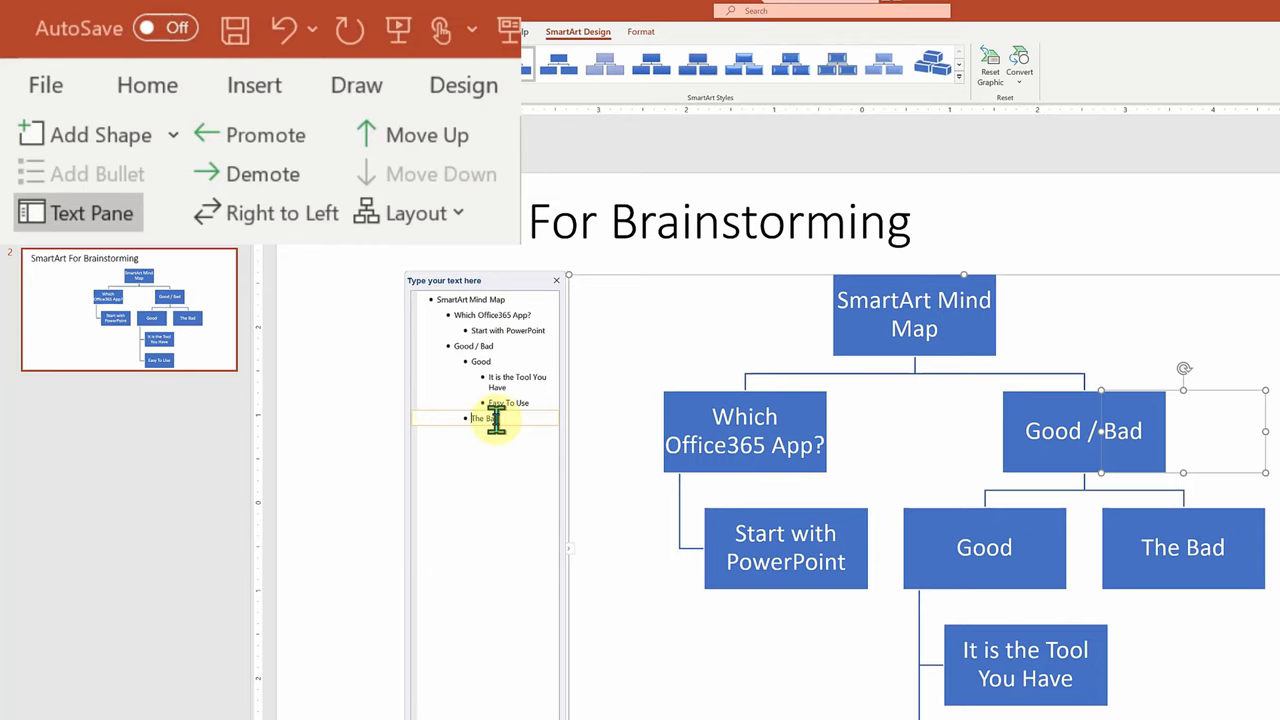
pyautogui.write('The CONS')
pyautogui.click(494, 361)
pyautogui.write('The PROs')
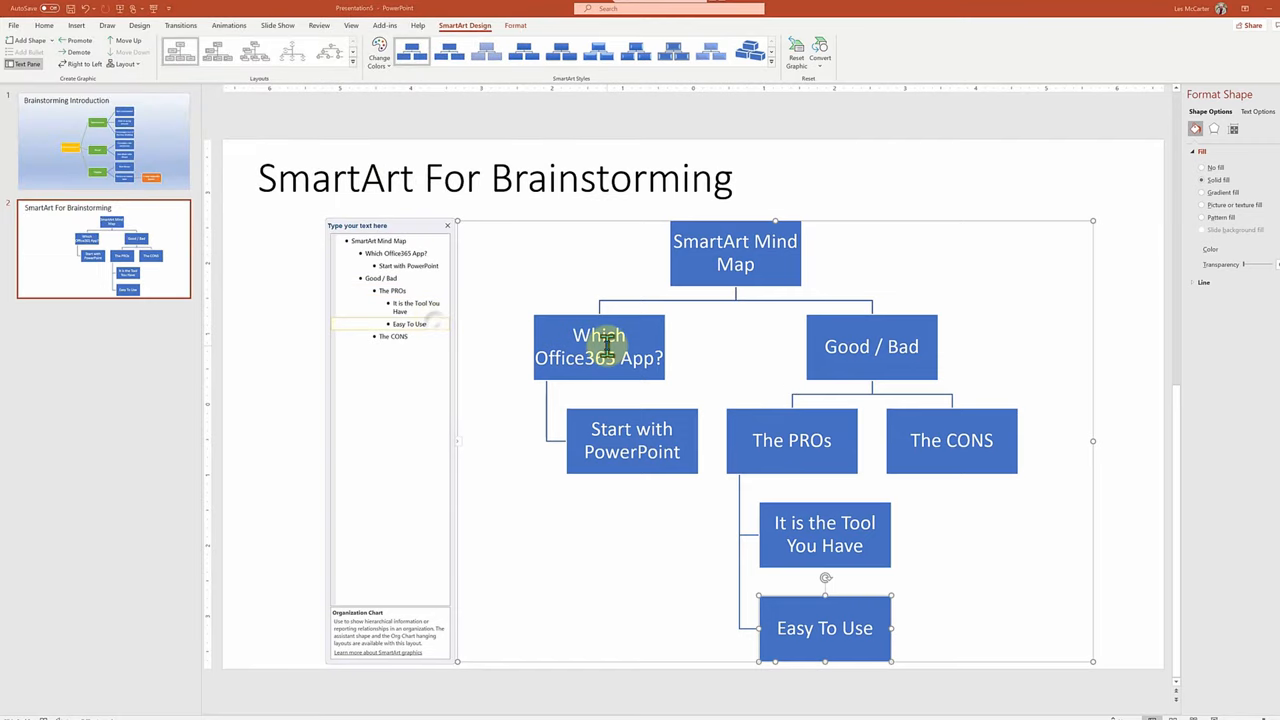
# Add bullets Nice Formatting, Great for Group Work, Simplistic, Not suited for LARGE maps, Alternatives, Microsoft Visio.
pyautogui.write('Nice Formatting')
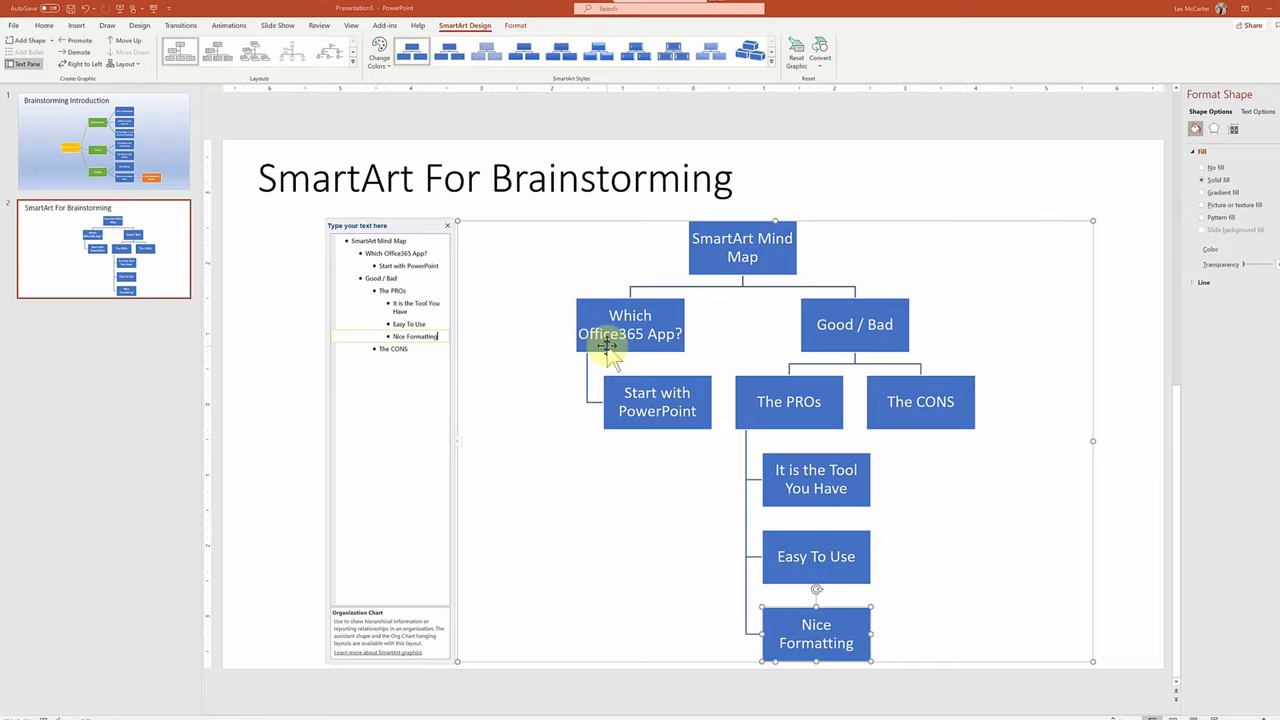
pyautogui.write('Great for Group Work on big screen')
pyautogui.write('No training needed')
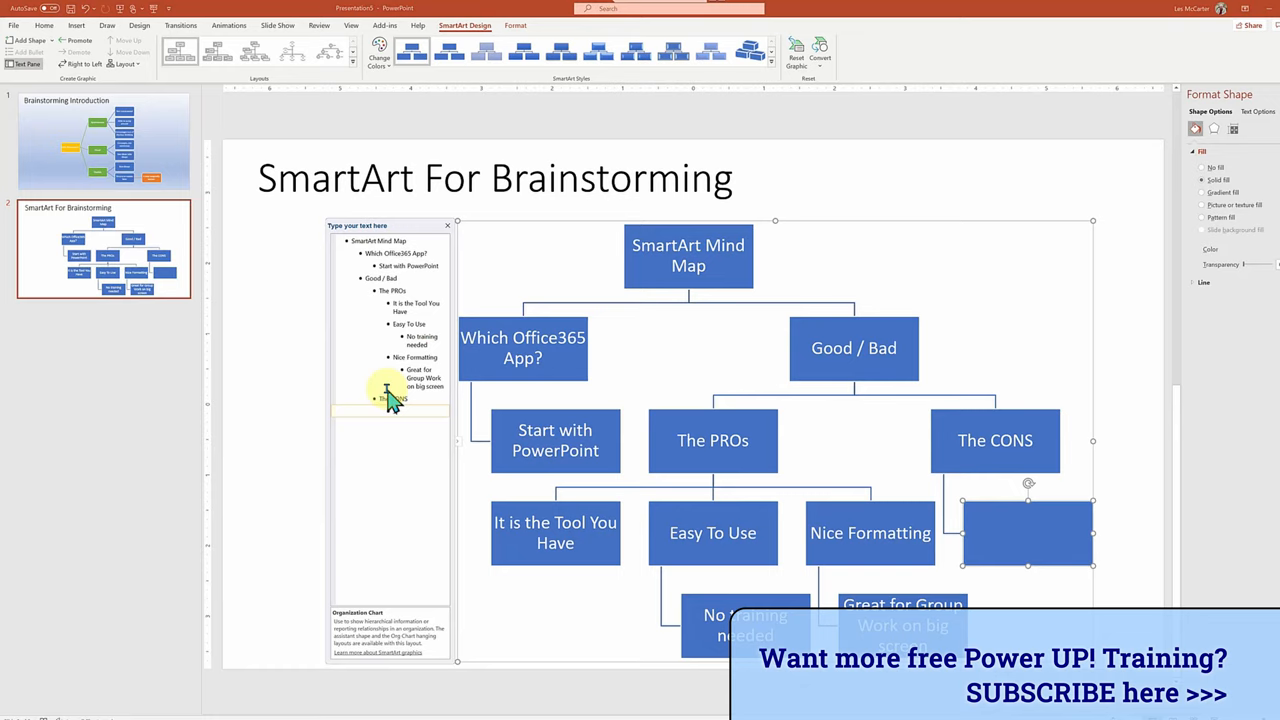
pyautogui.write('Simplistic')
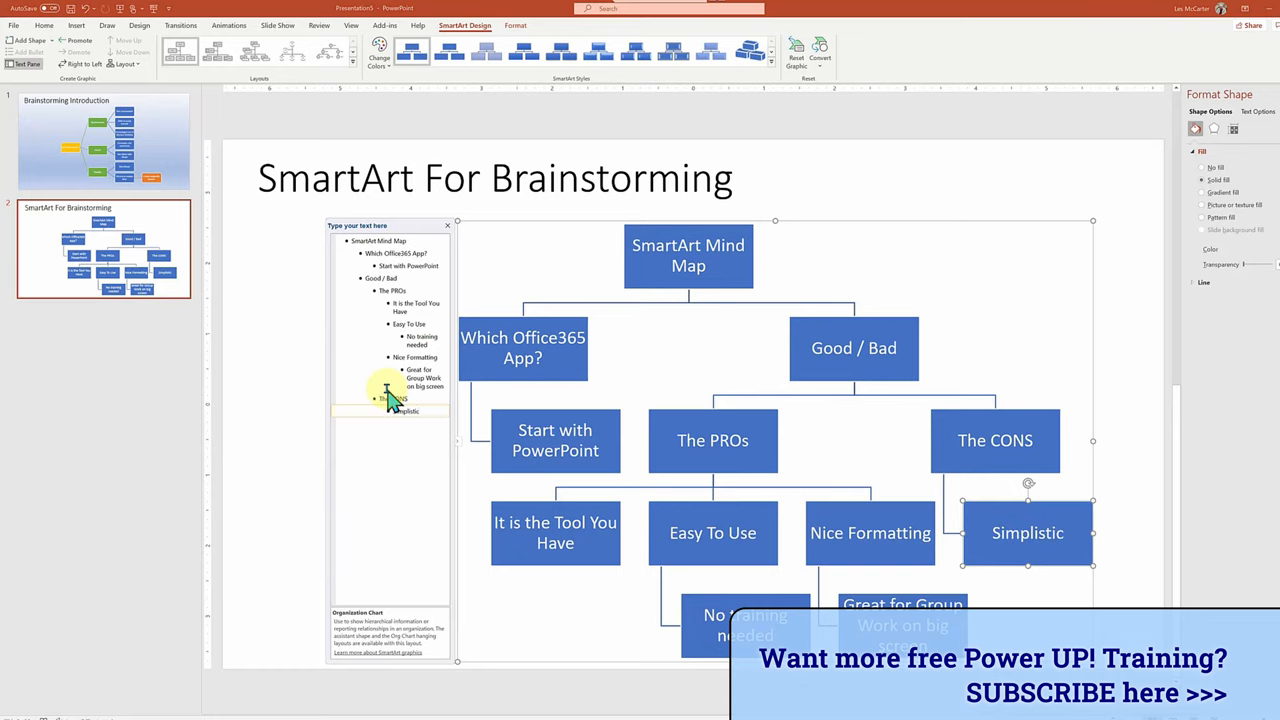
pyautogui.write('Not suited for LARGE maps')
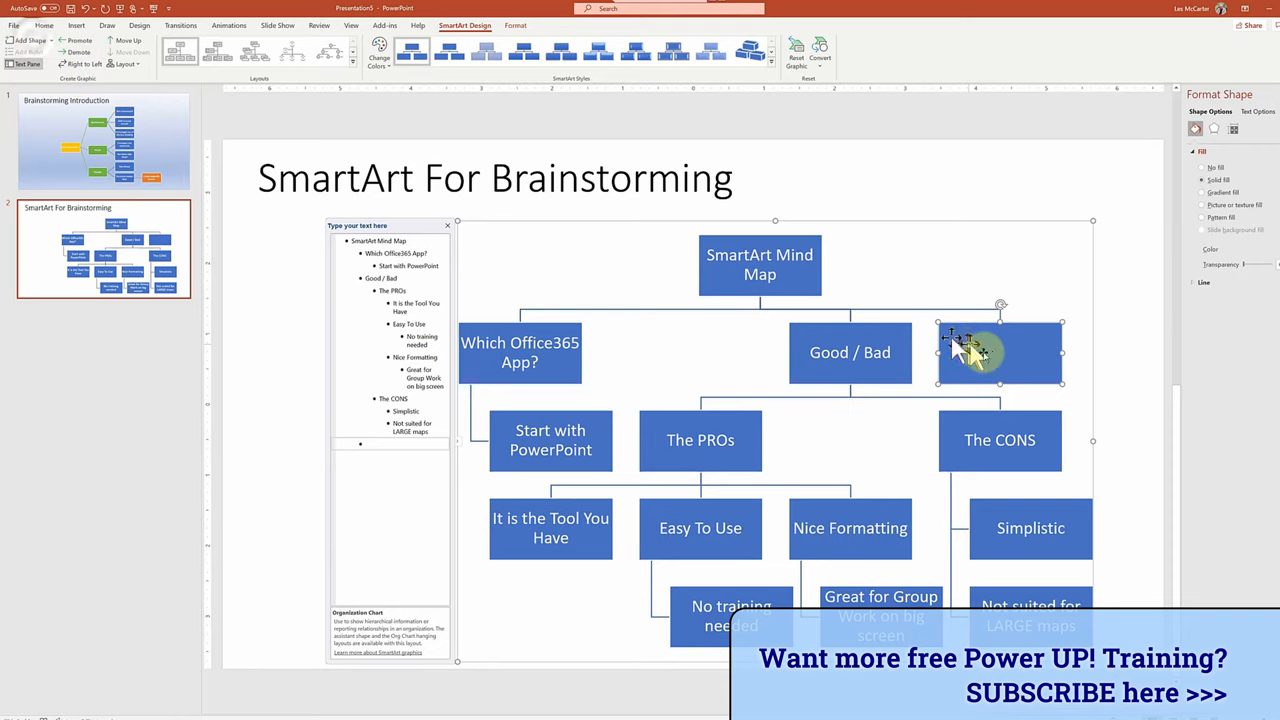
pyautogui.write('Alternatives')
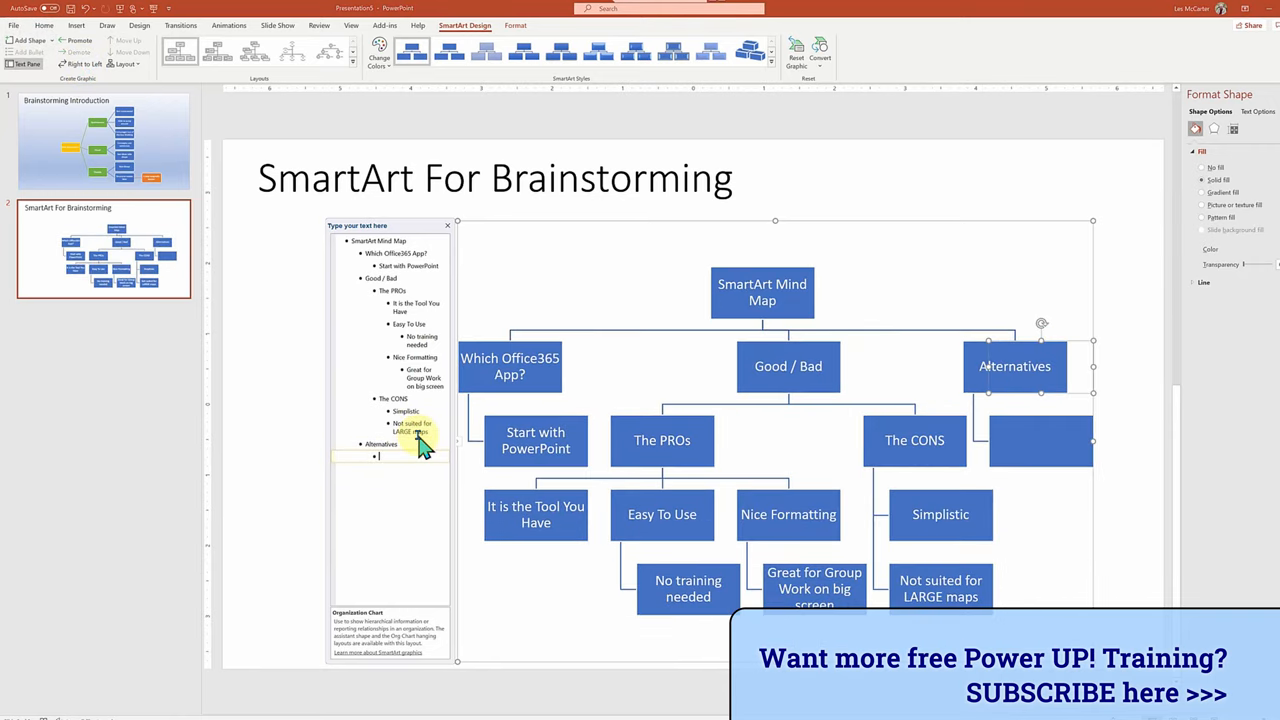
pyautogui.write('Microsoft Visio')
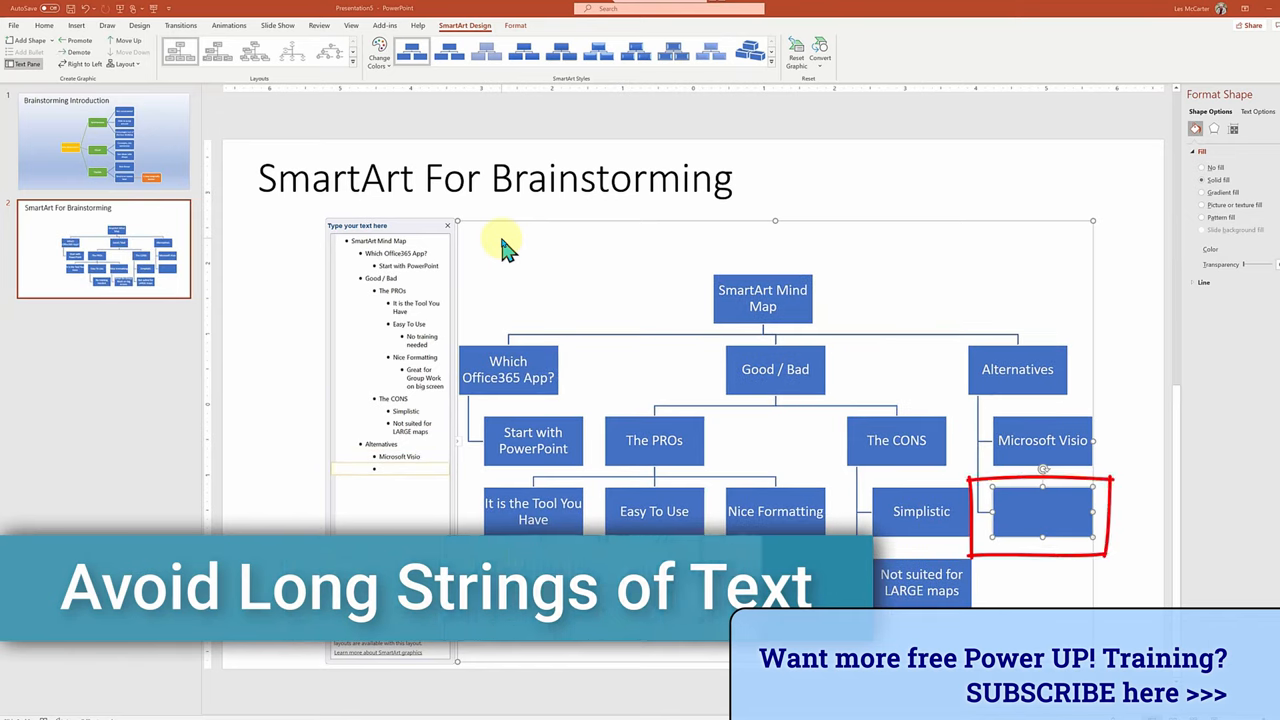
# Add Mindjet / MindManger, Xmind, Phone / Tablet Apps under Alternatives, and Dynamic New Layouts under The PROs.
pyautogui.write('Mindjet/')
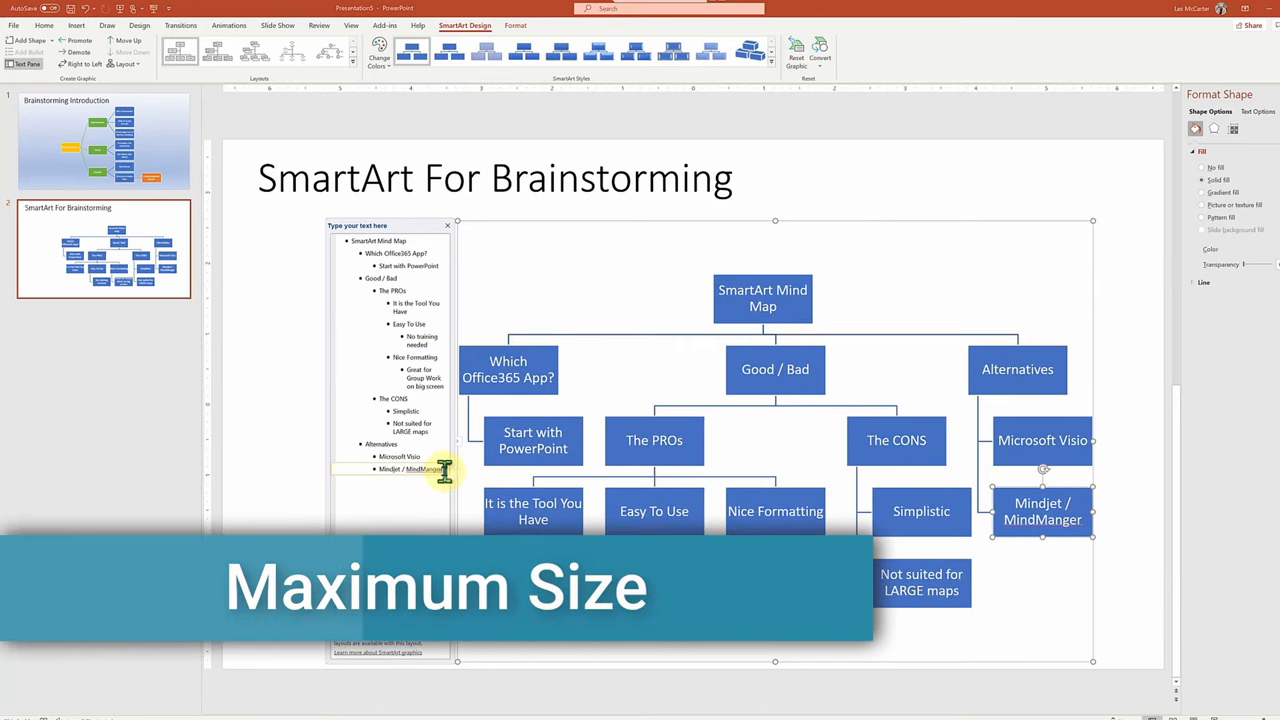
pyautogui.write('XMind')
pyautogui.write('Phone /')
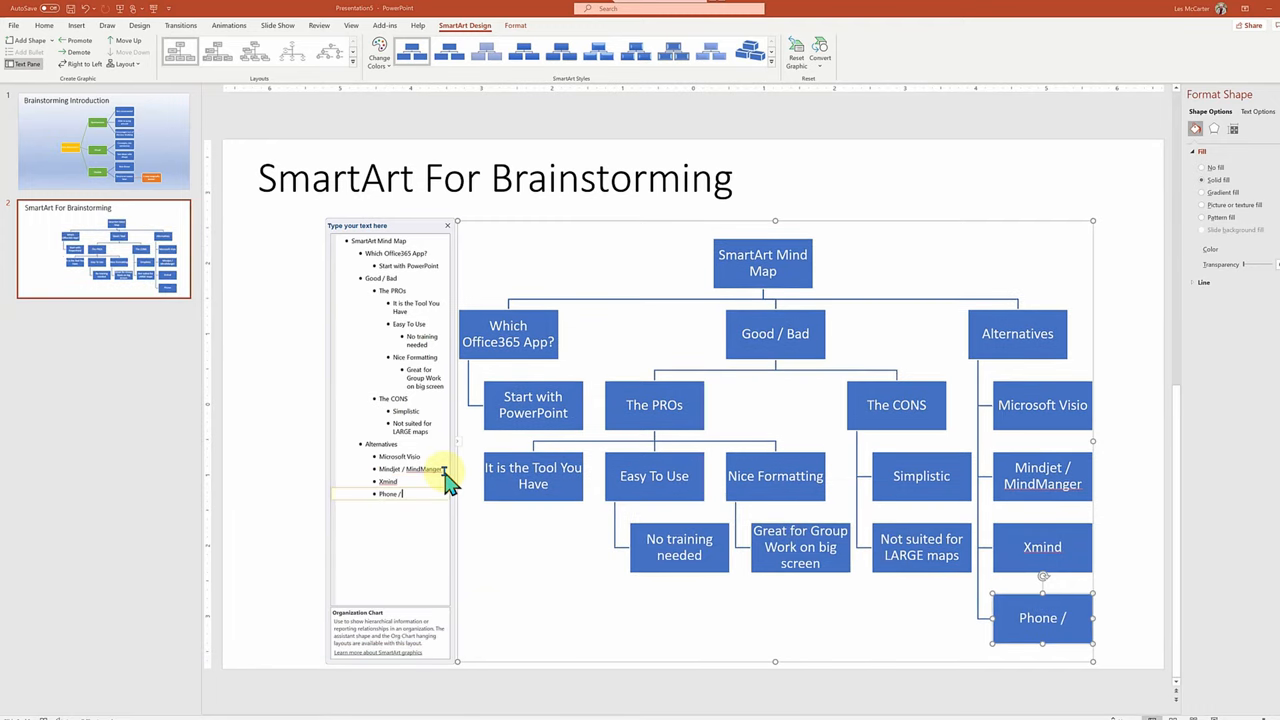
pyautogui.write('Tablet Apps')
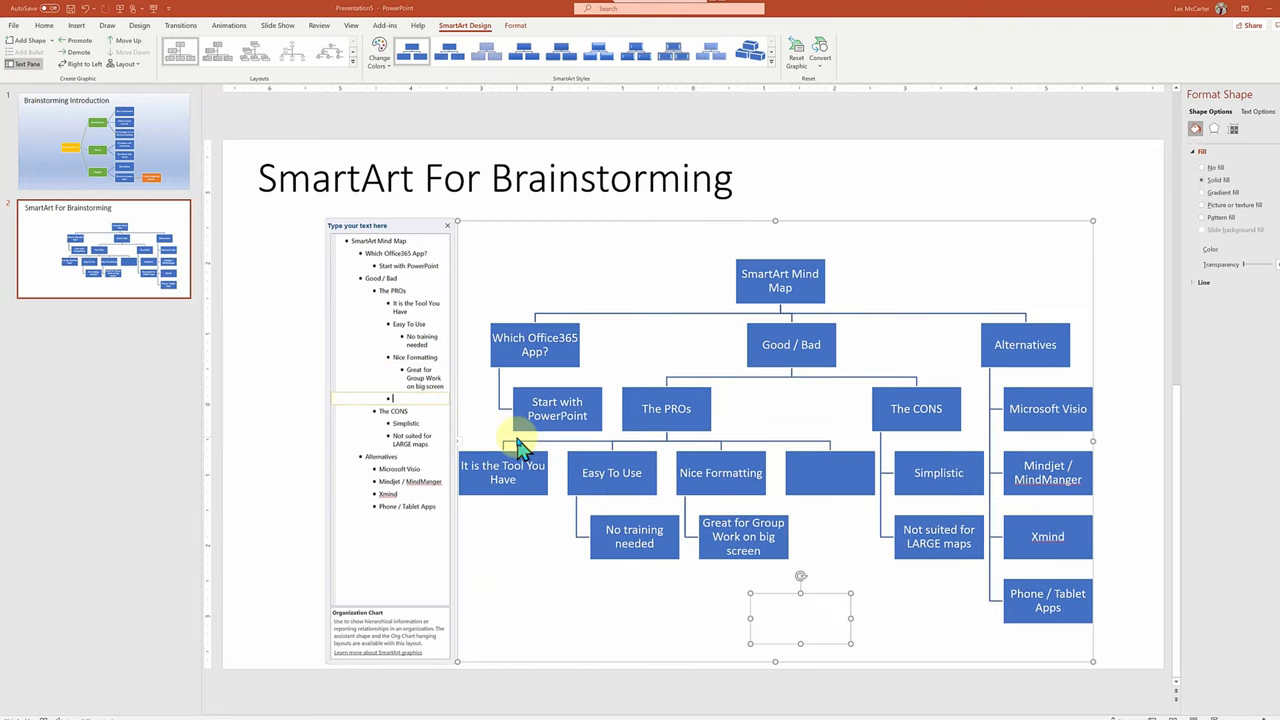
pyautogui.write('Dynamic New Layouts')
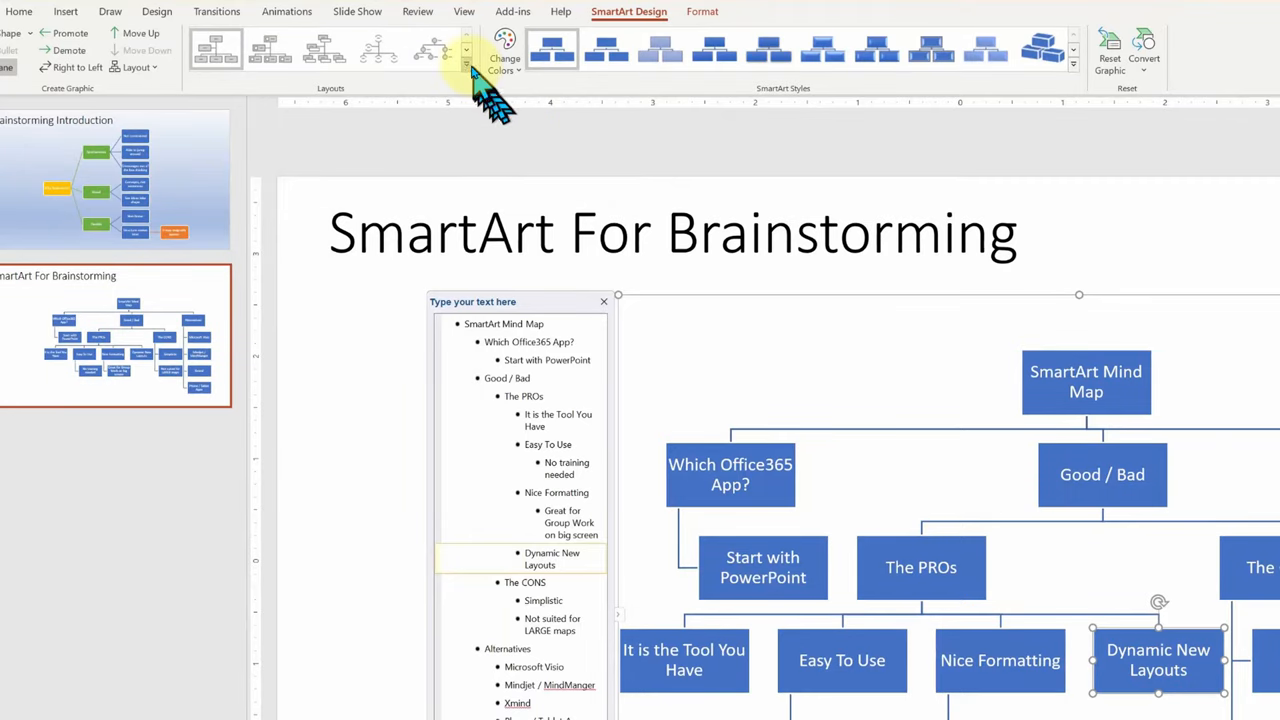
# Preview hierarchy layouts in the gallery and apply Horizontal Multi-Level Hierarchy.
pyautogui.click(466, 50)
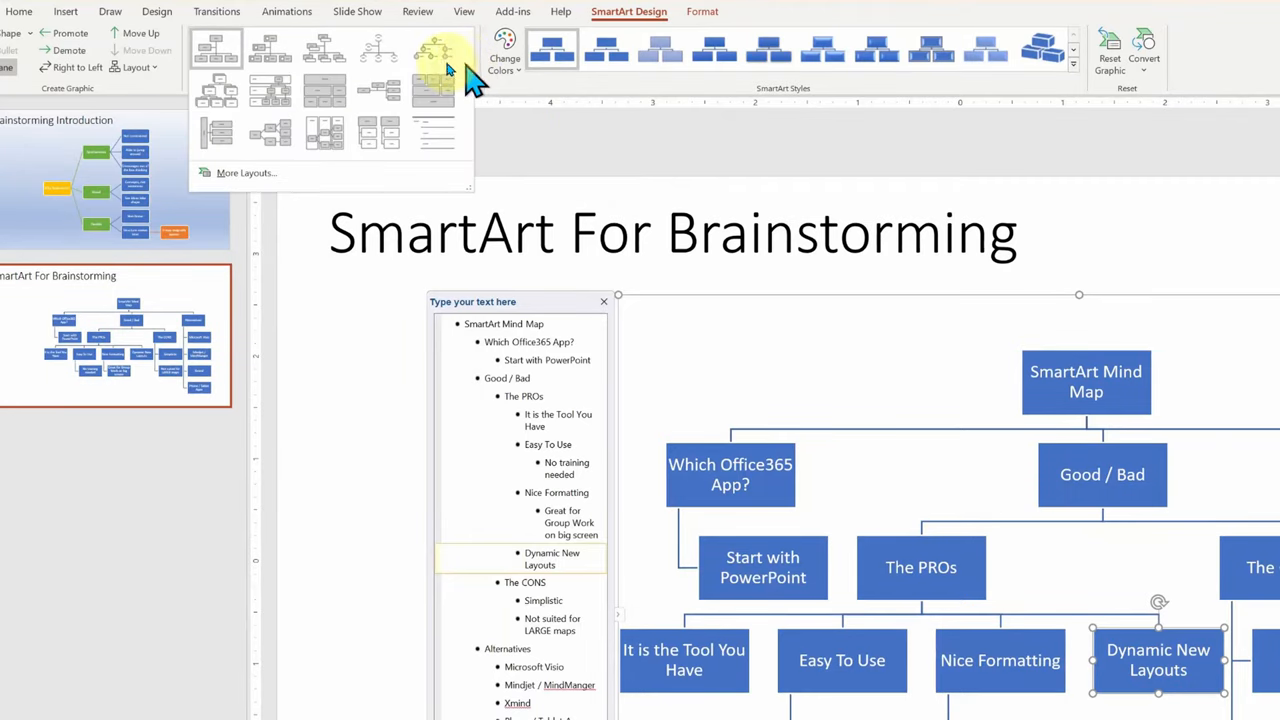
pyautogui.click(324, 90)
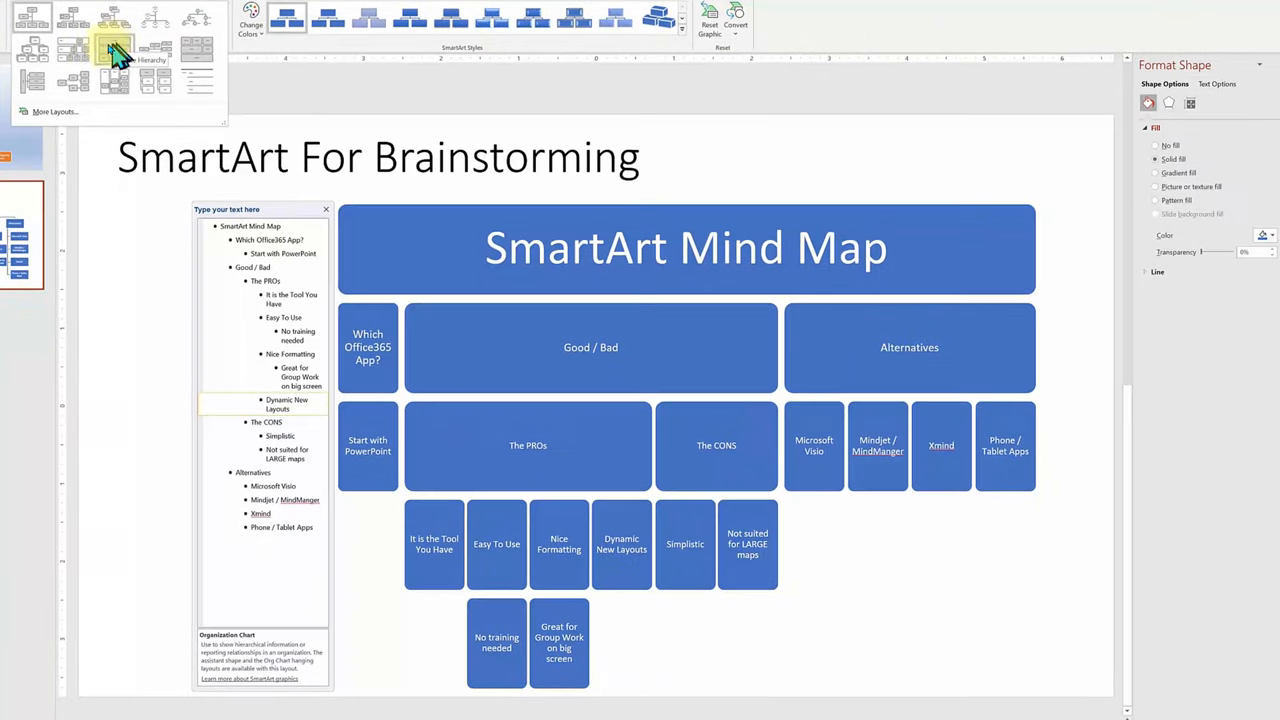
pyautogui.click(33, 50)
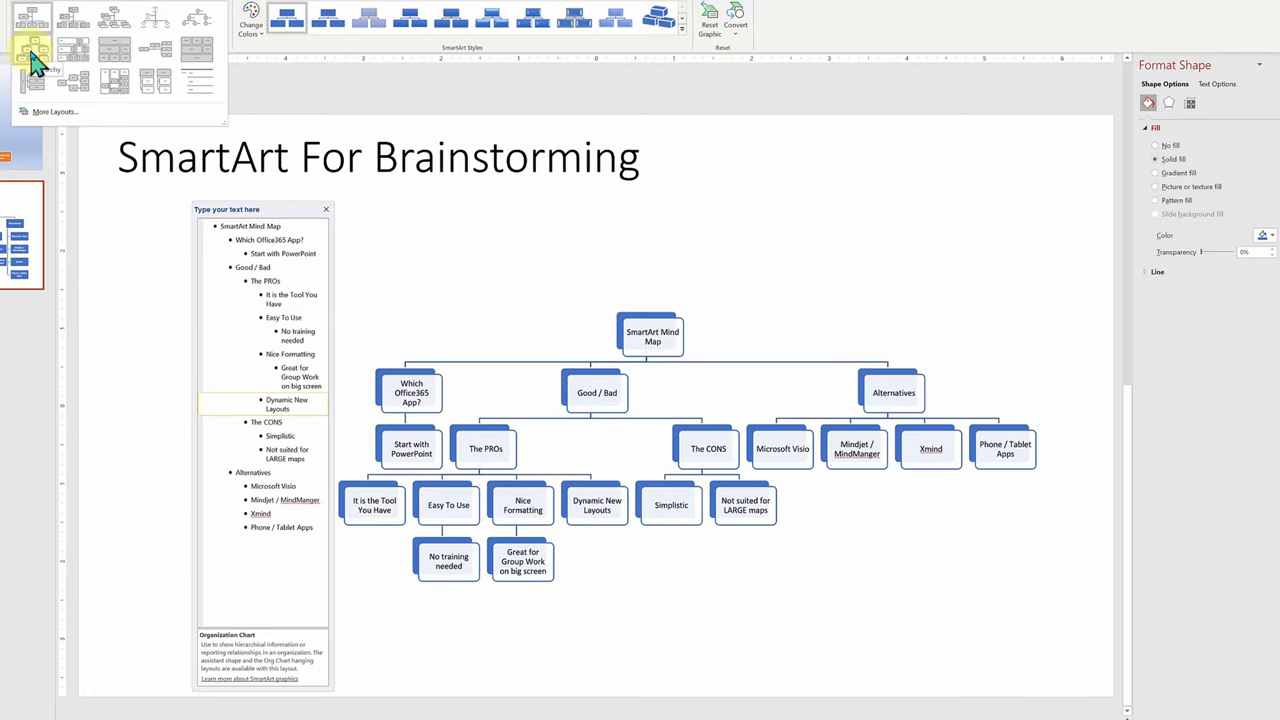
pyautogui.click(75, 82)
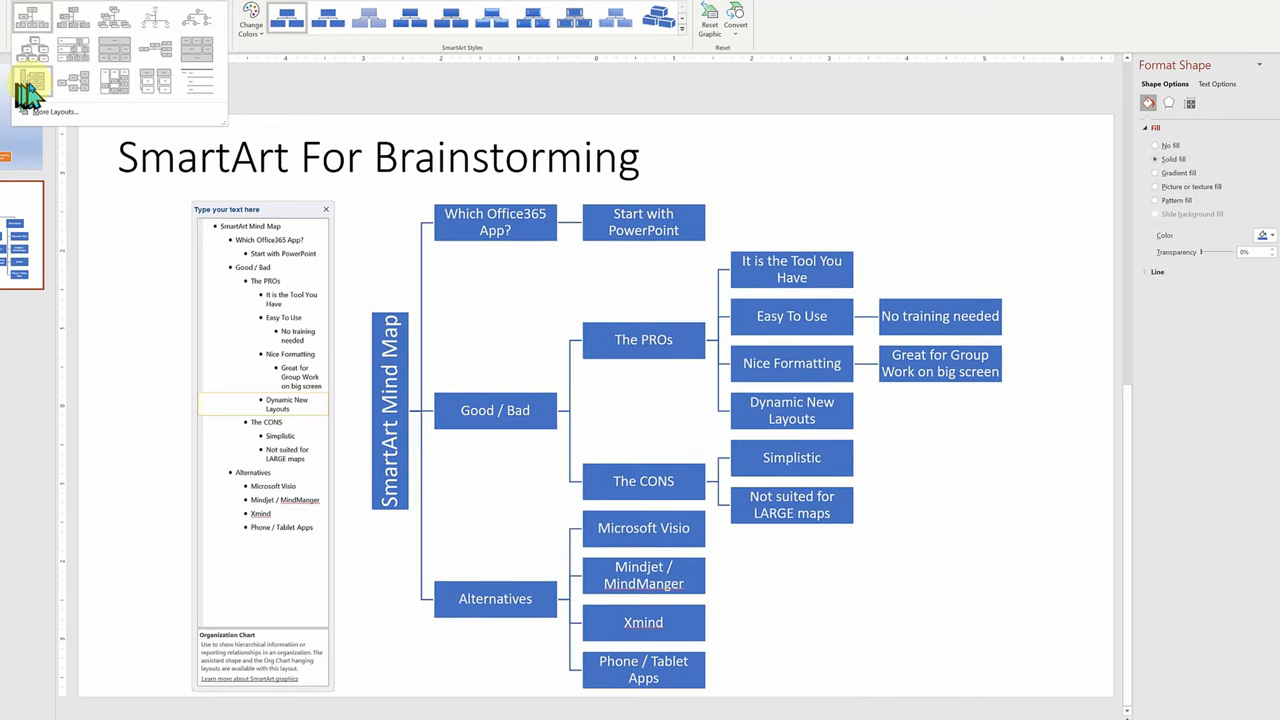
pyautogui.click(33, 82)
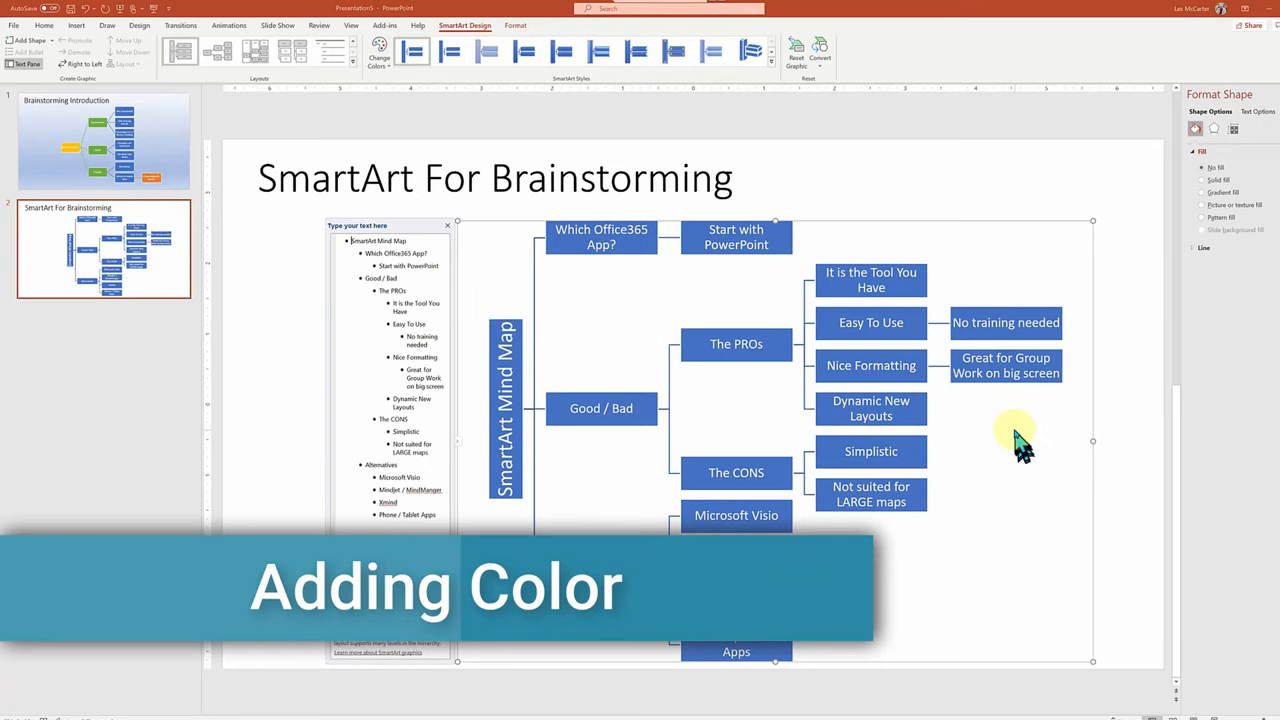
# Preview colour schemes and apply a Colorful multicolour scheme to the mind map.
pyautogui.click(379, 52)
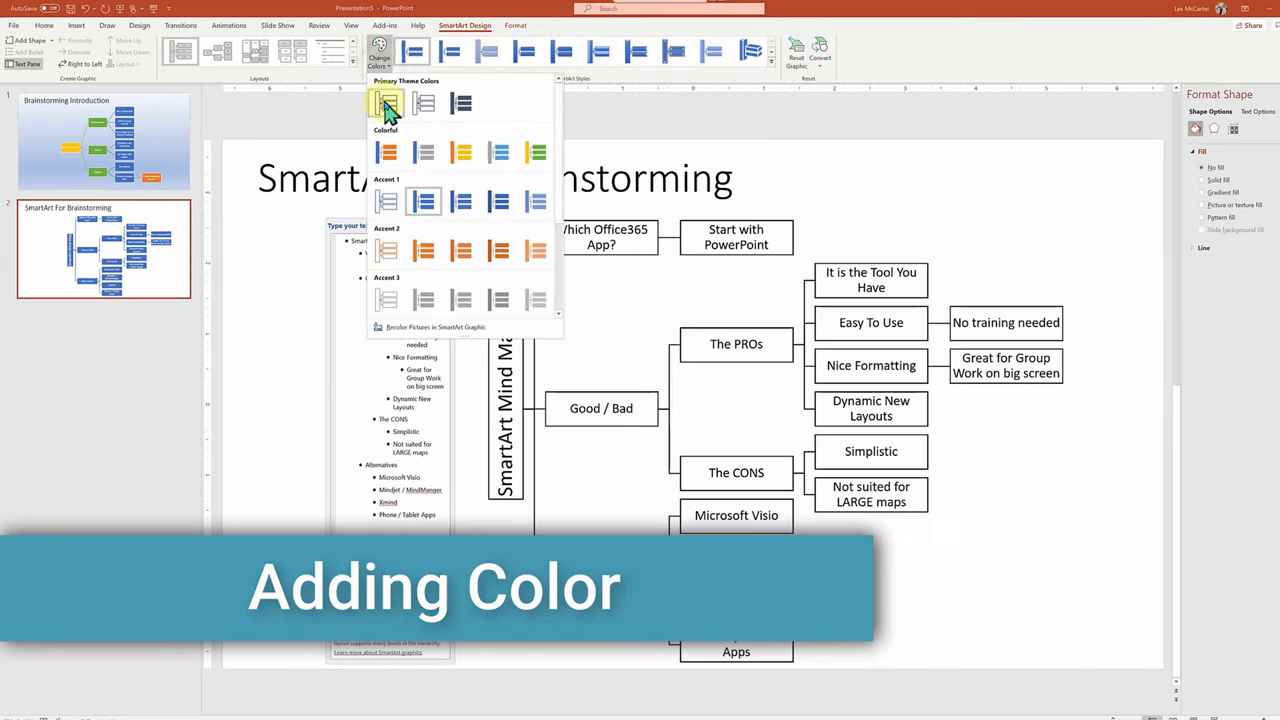
pyautogui.click(461, 104)
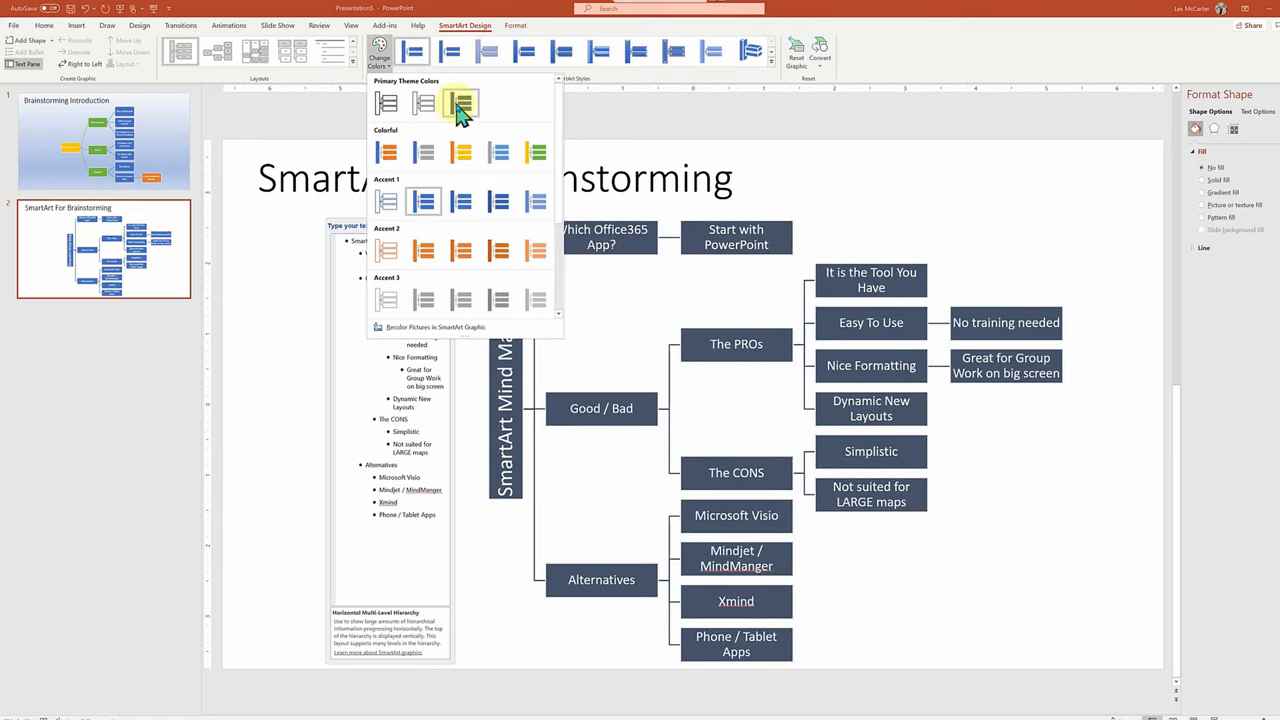
pyautogui.click(498, 250)
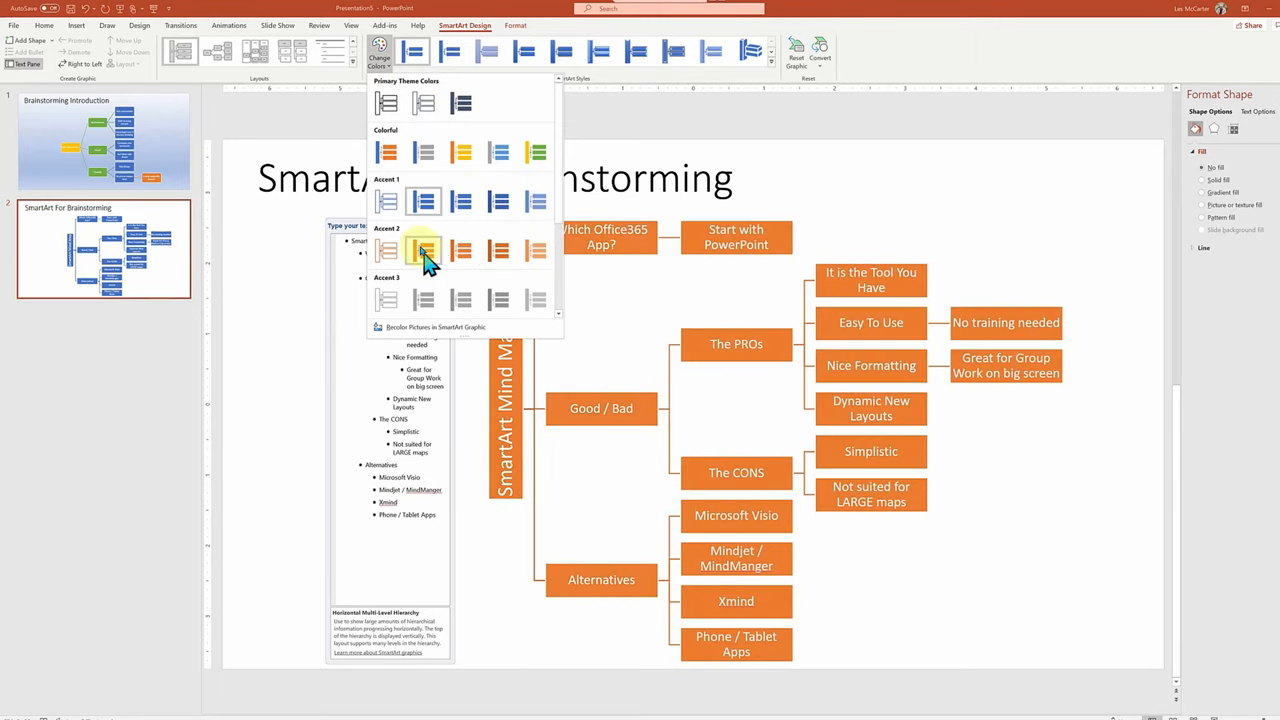
pyautogui.click(461, 152)
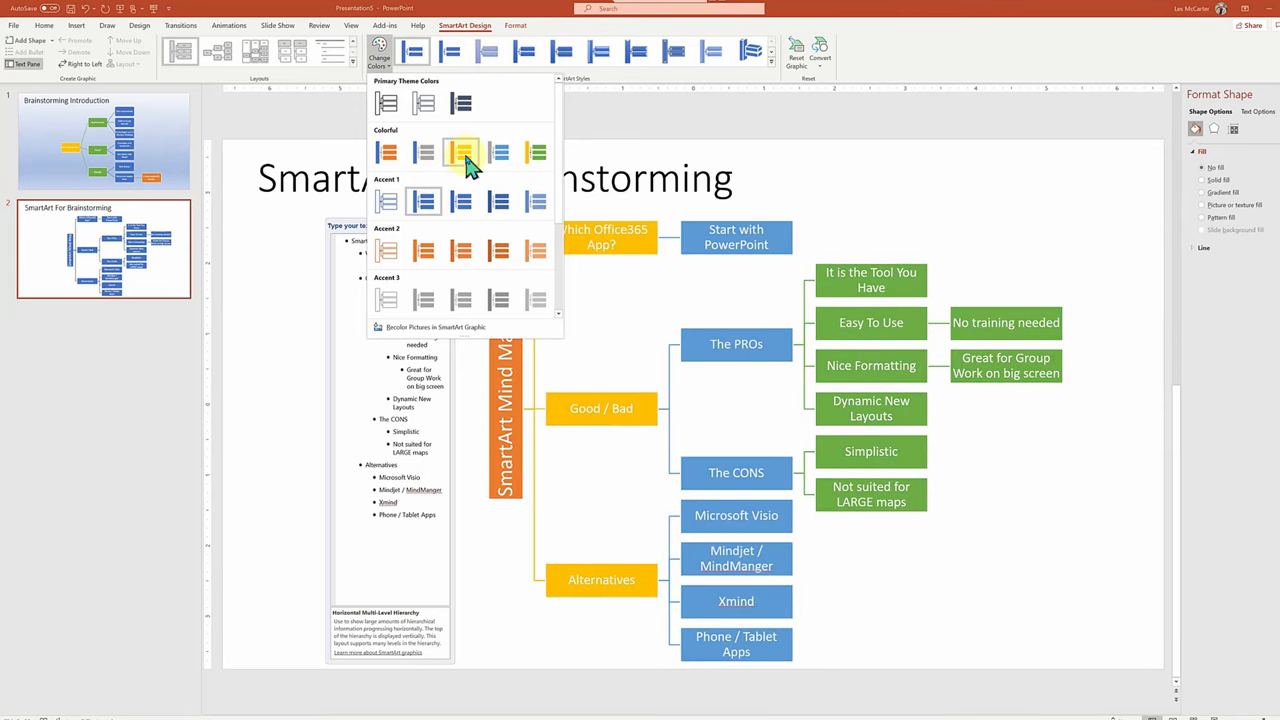
pyautogui.click(499, 152)
pyautogui.write('And move when')
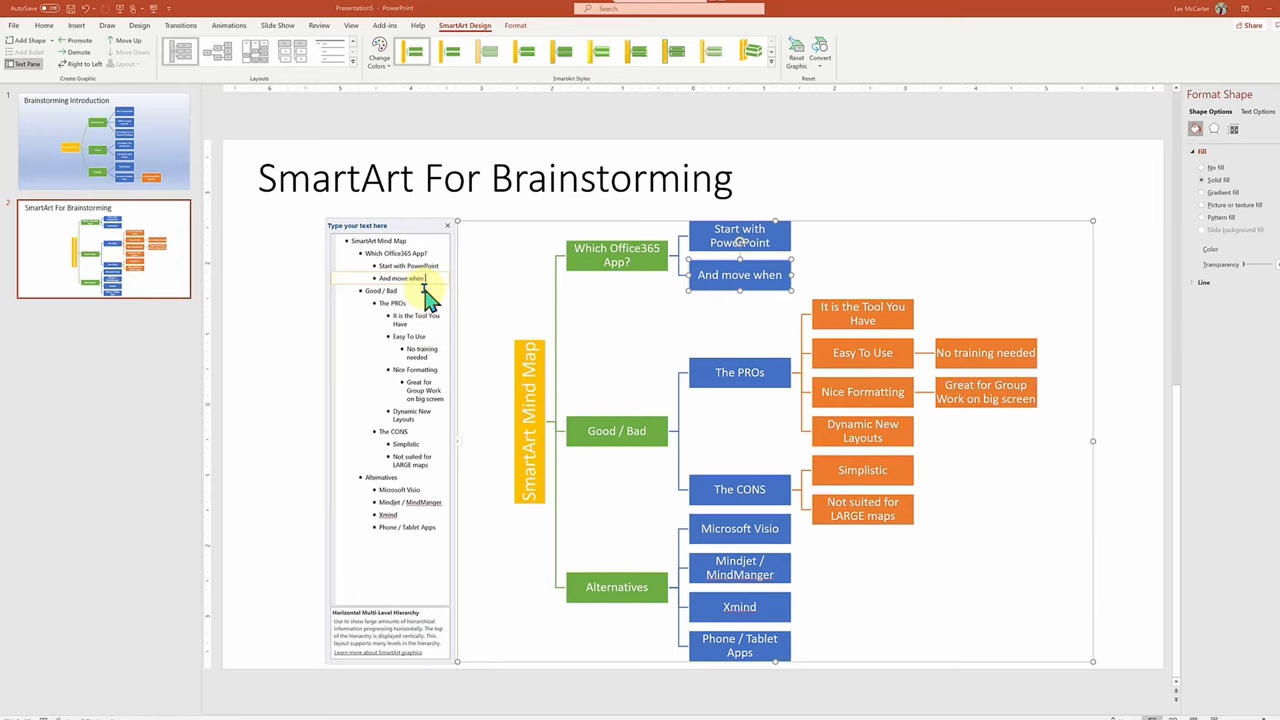
# Finish the new bullet so it reads 'And move when done'.
pyautogui.write('done')
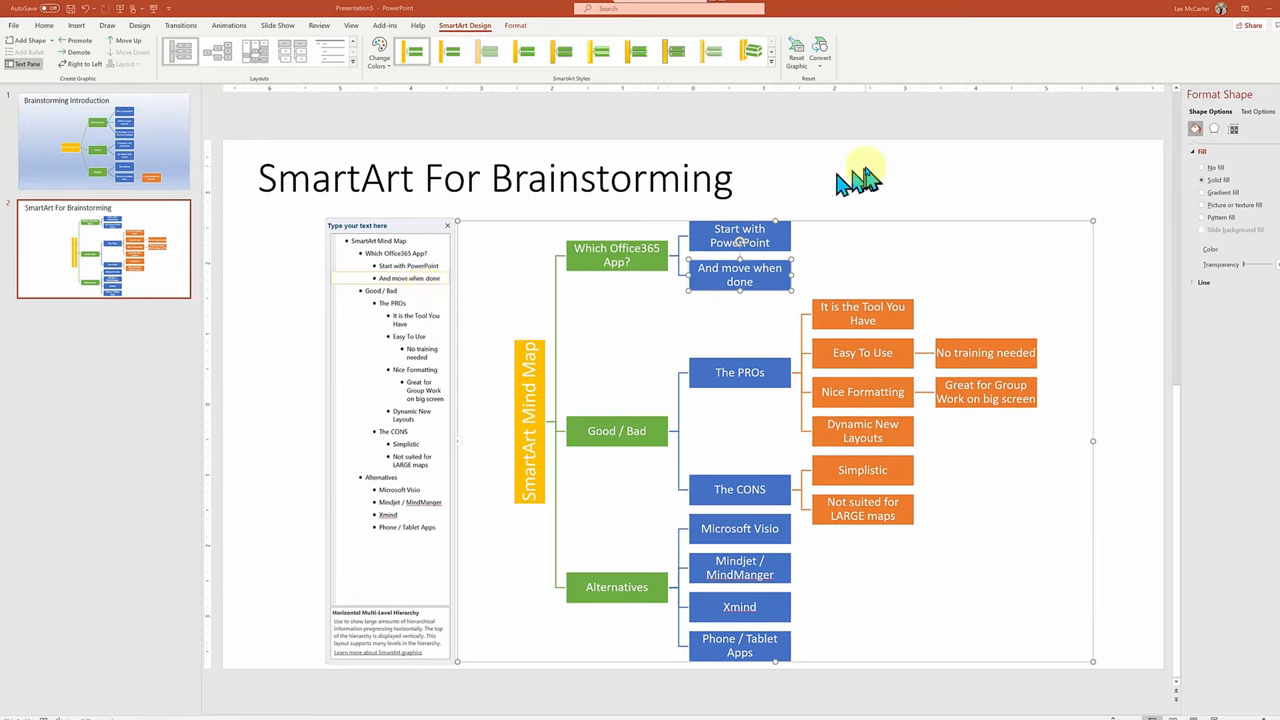